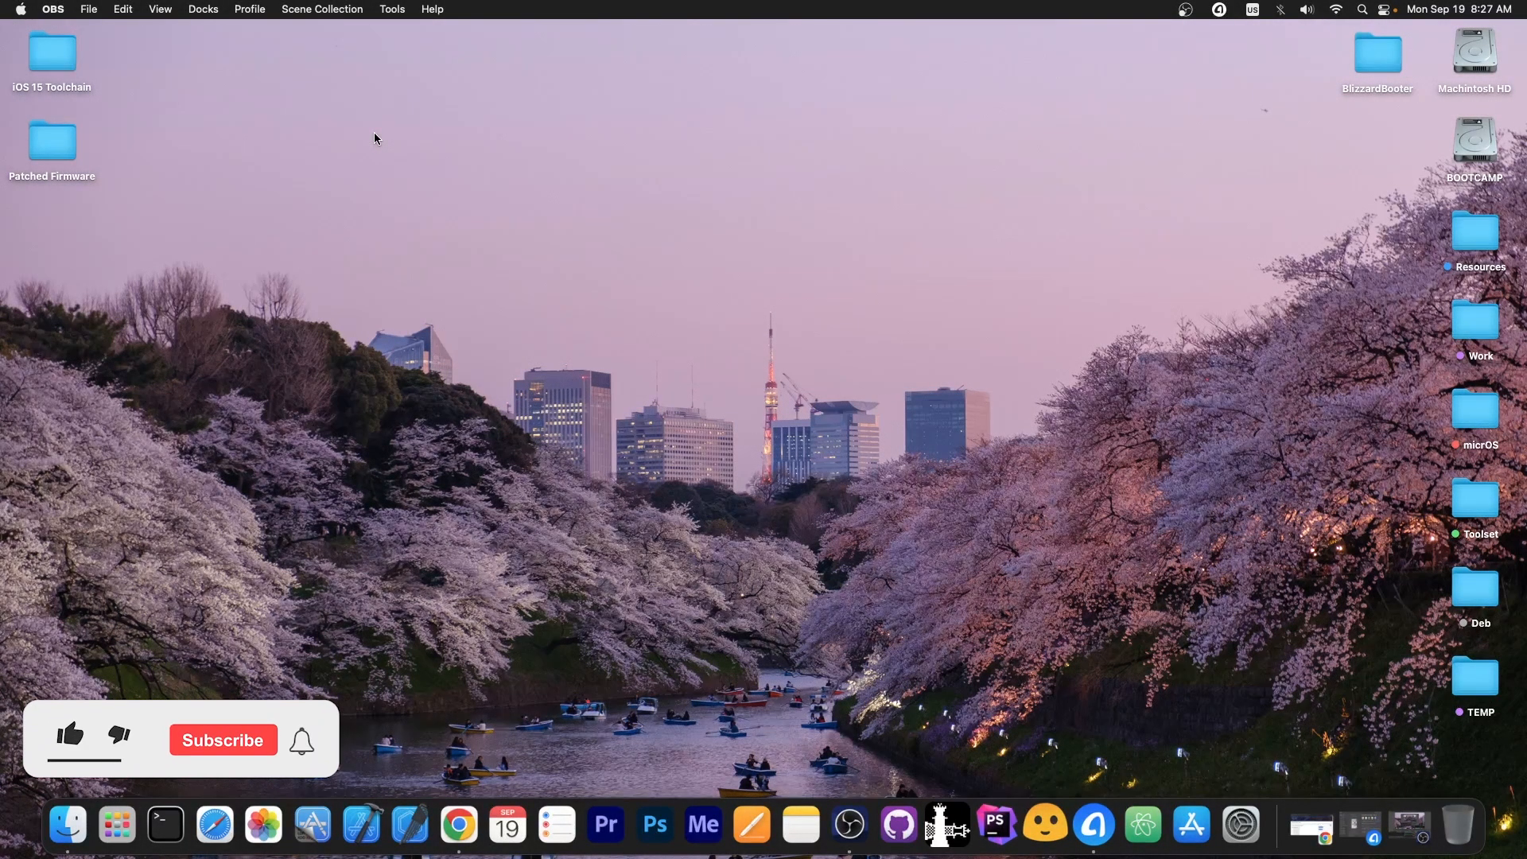
Step: Bring the Chrome window with the iDevice Central iOS signing status results to the front
click(69, 735)
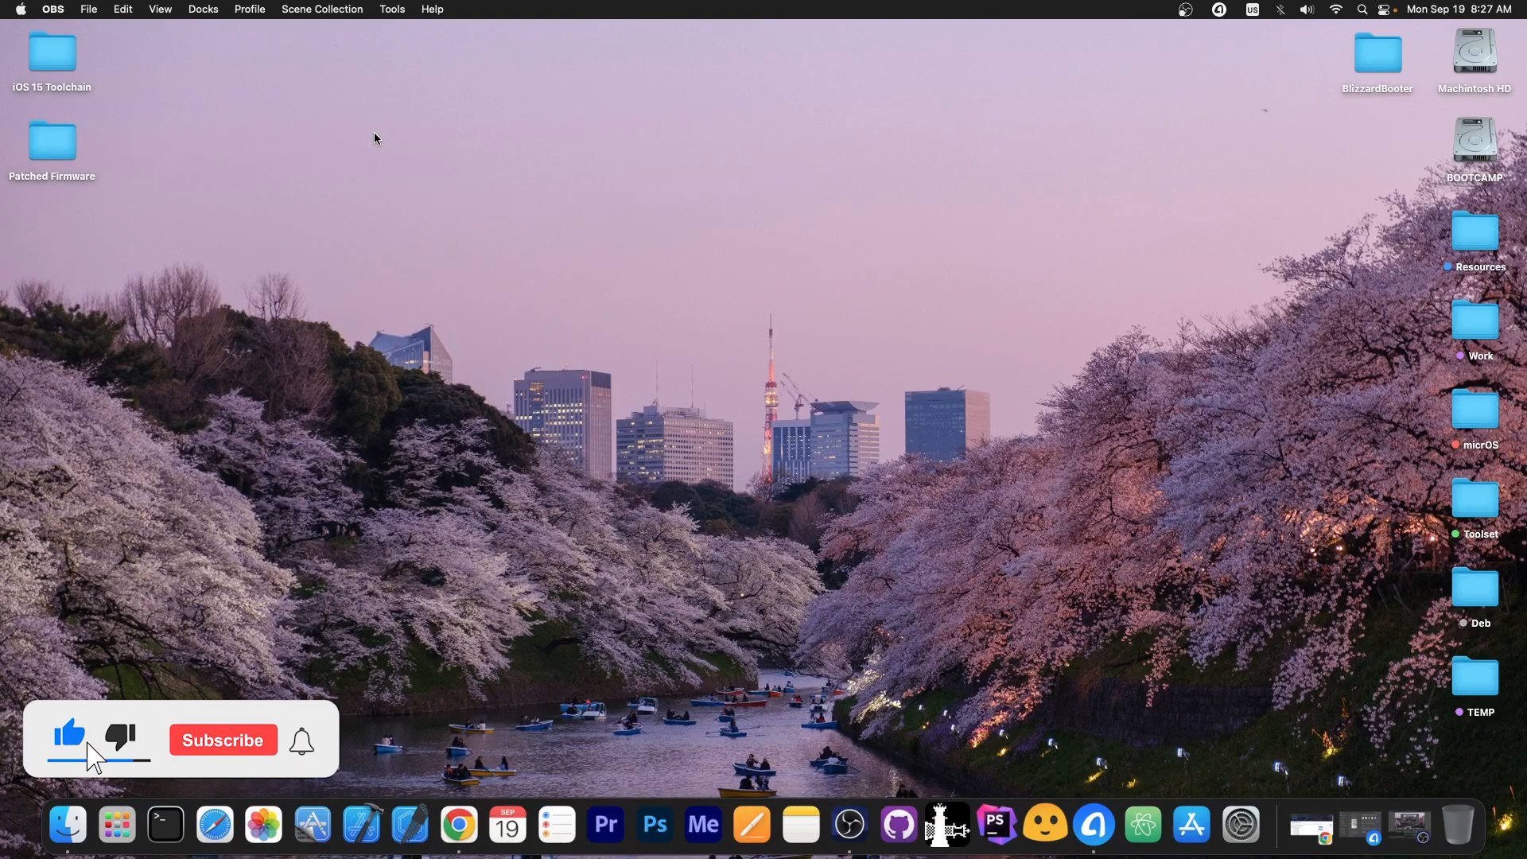
click(223, 740)
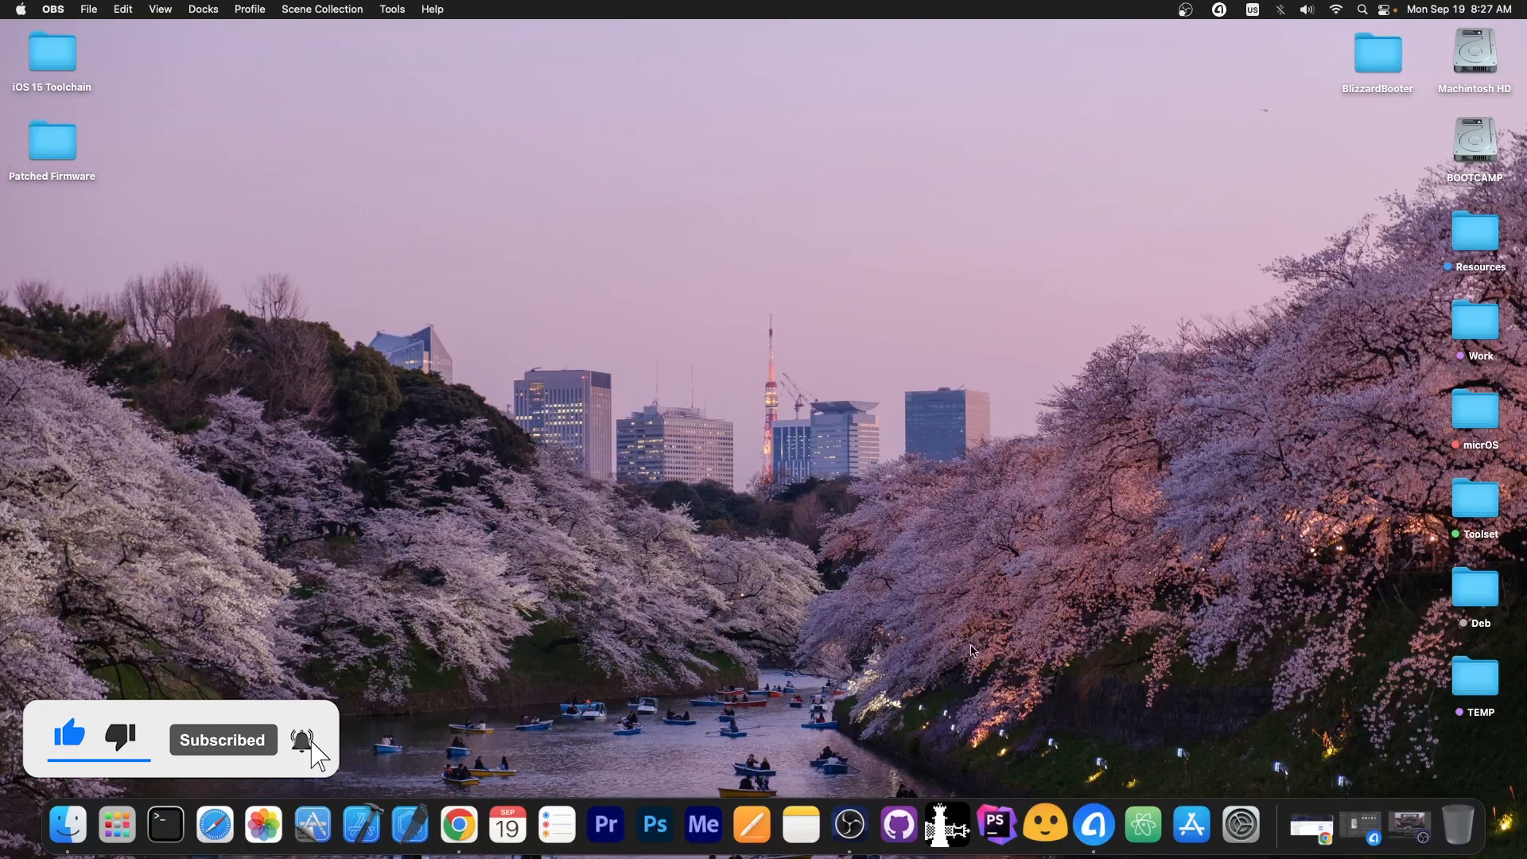
click(458, 825)
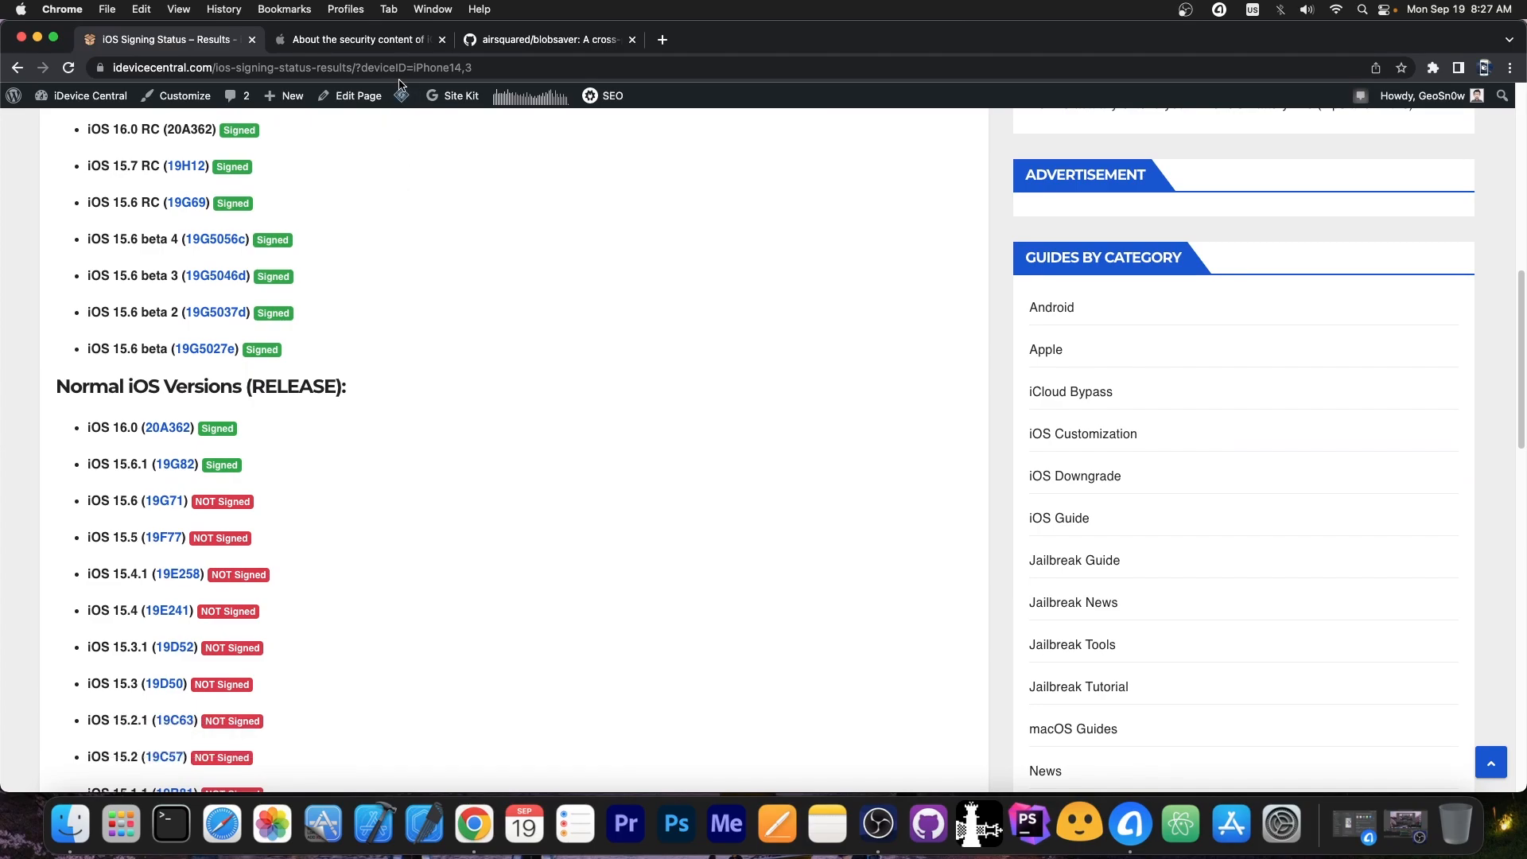
click(354, 38)
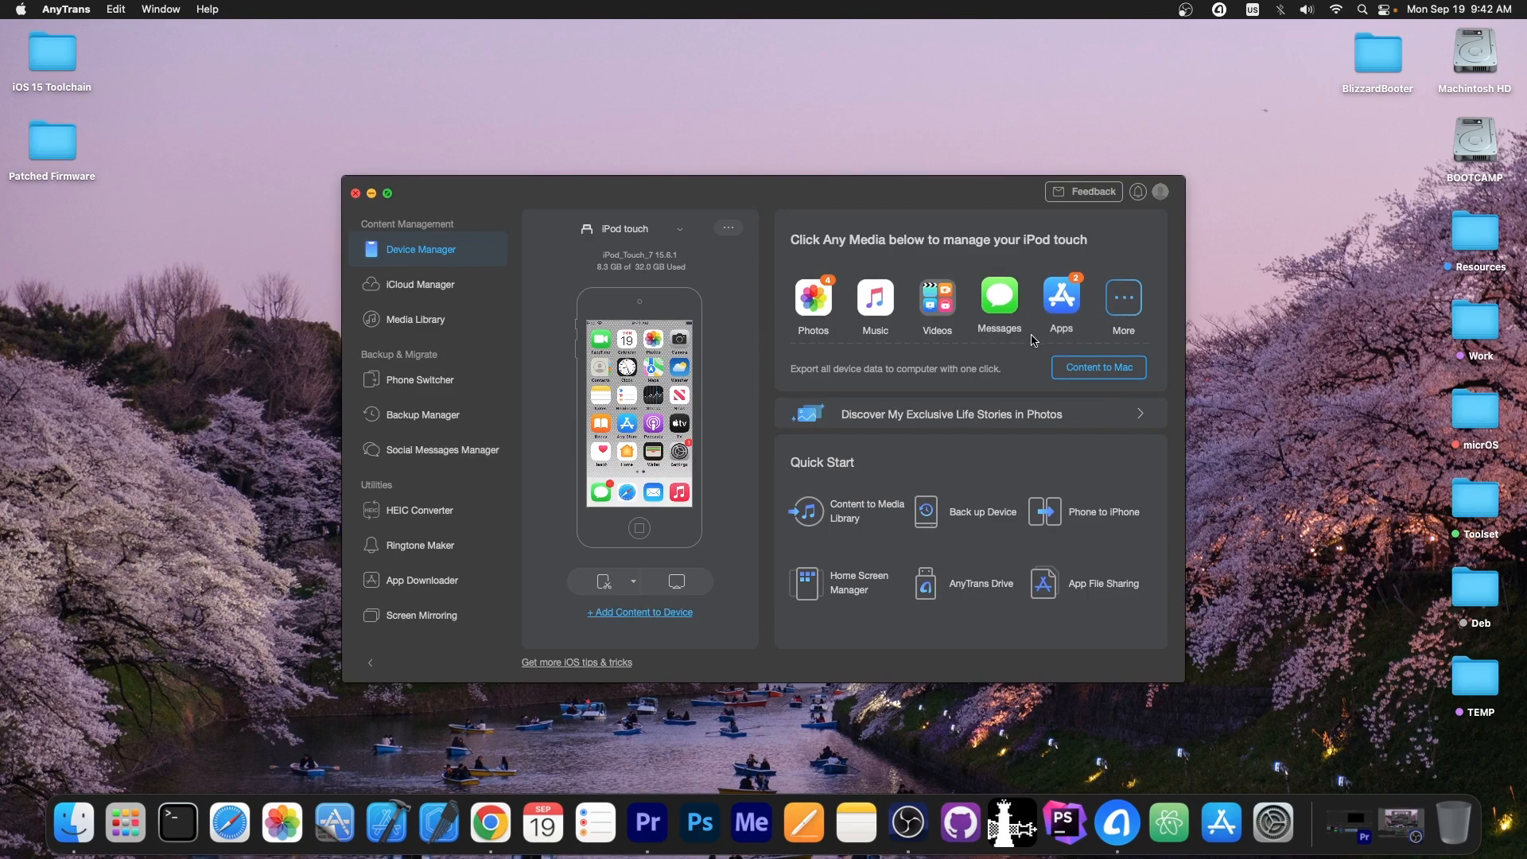
Step: Show the Backup Manager page for the connected iPod touch
click(423, 413)
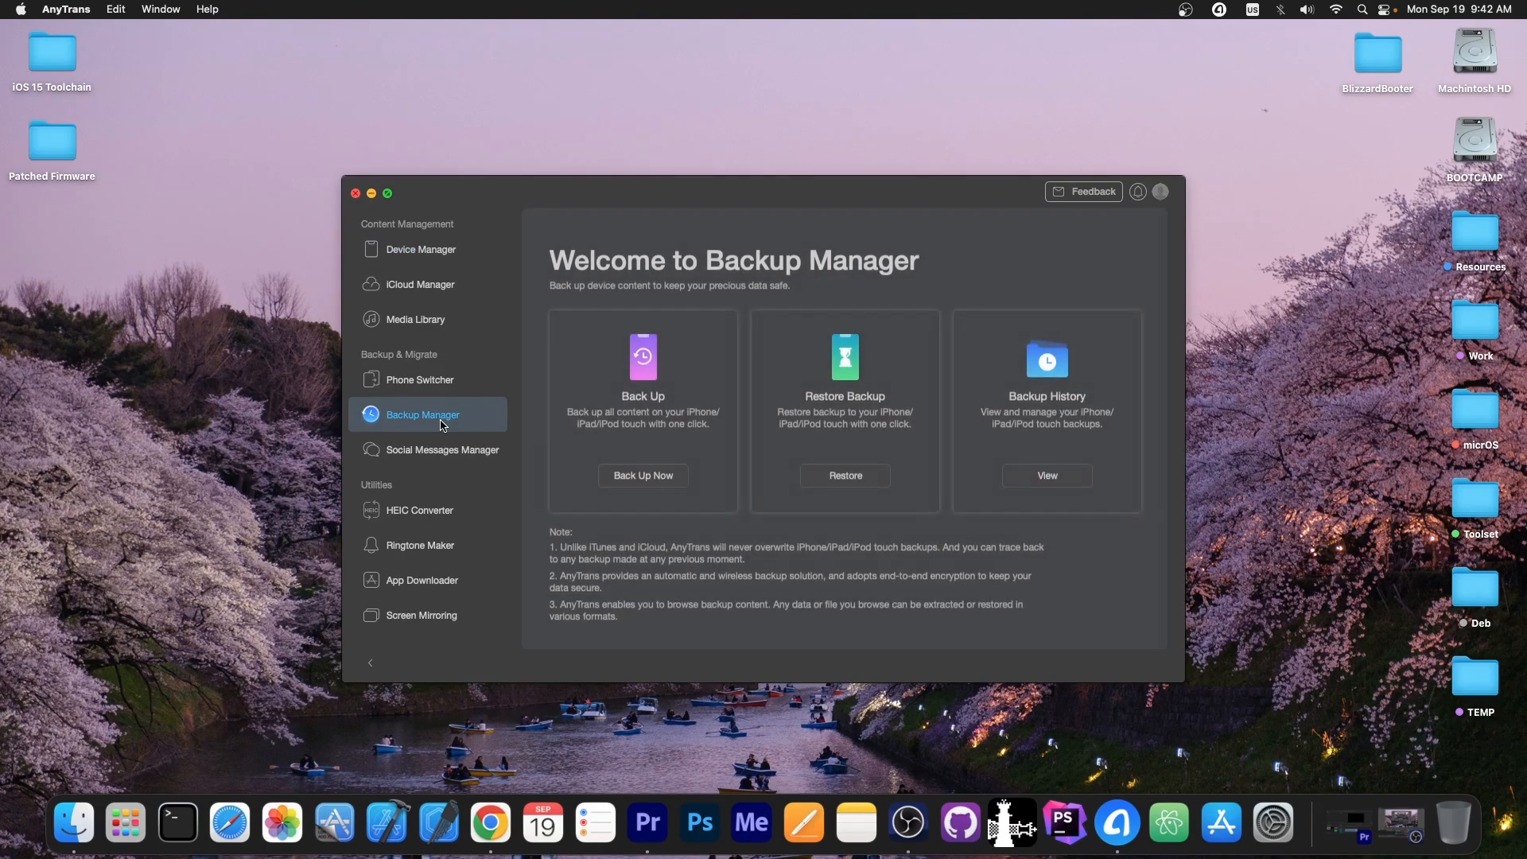
mouse_move(395, 214)
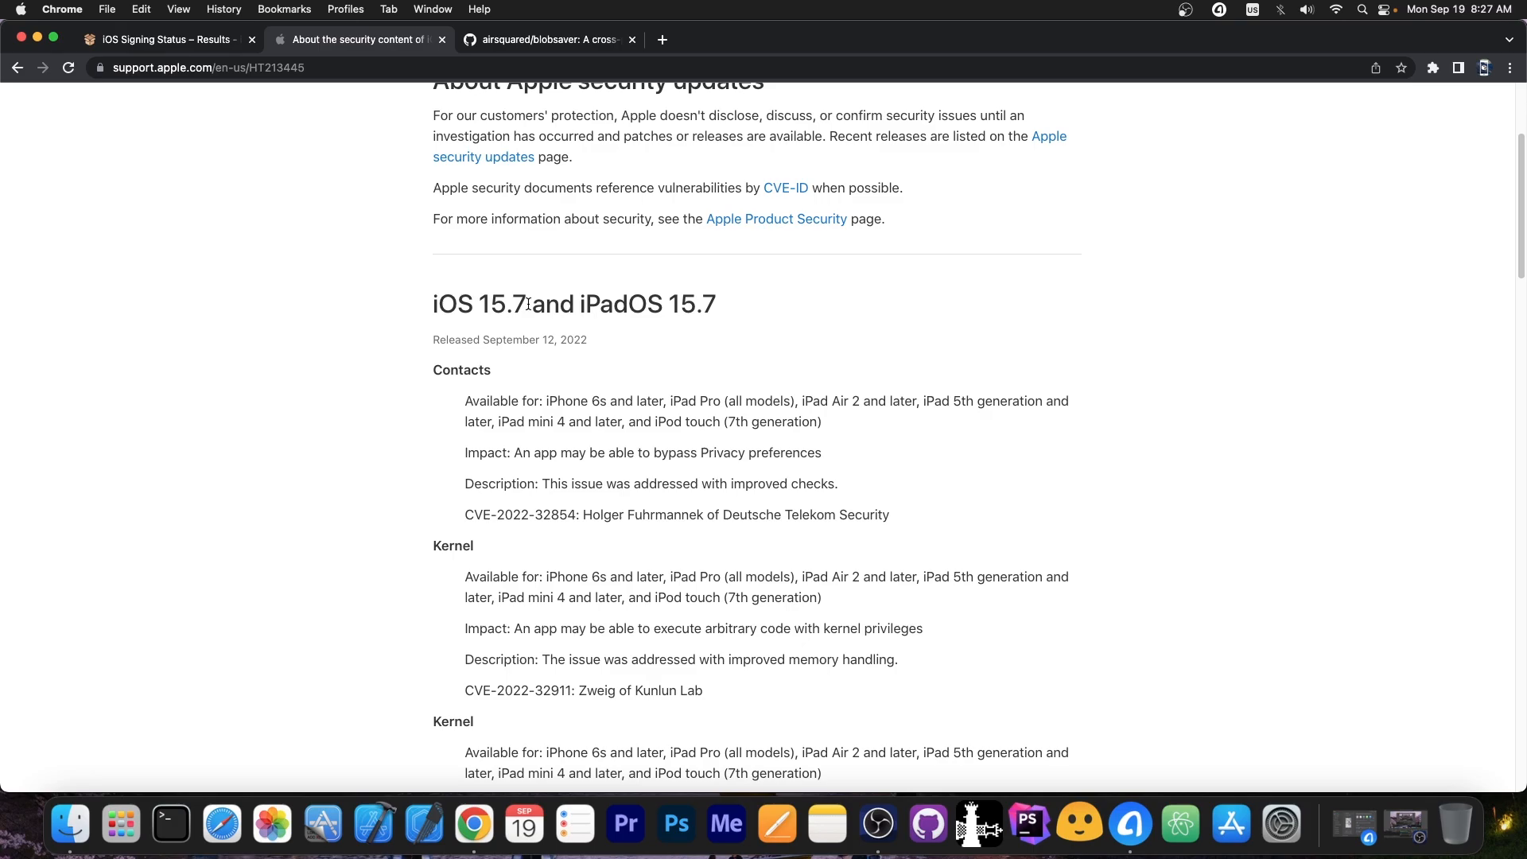
scroll(down, 3)
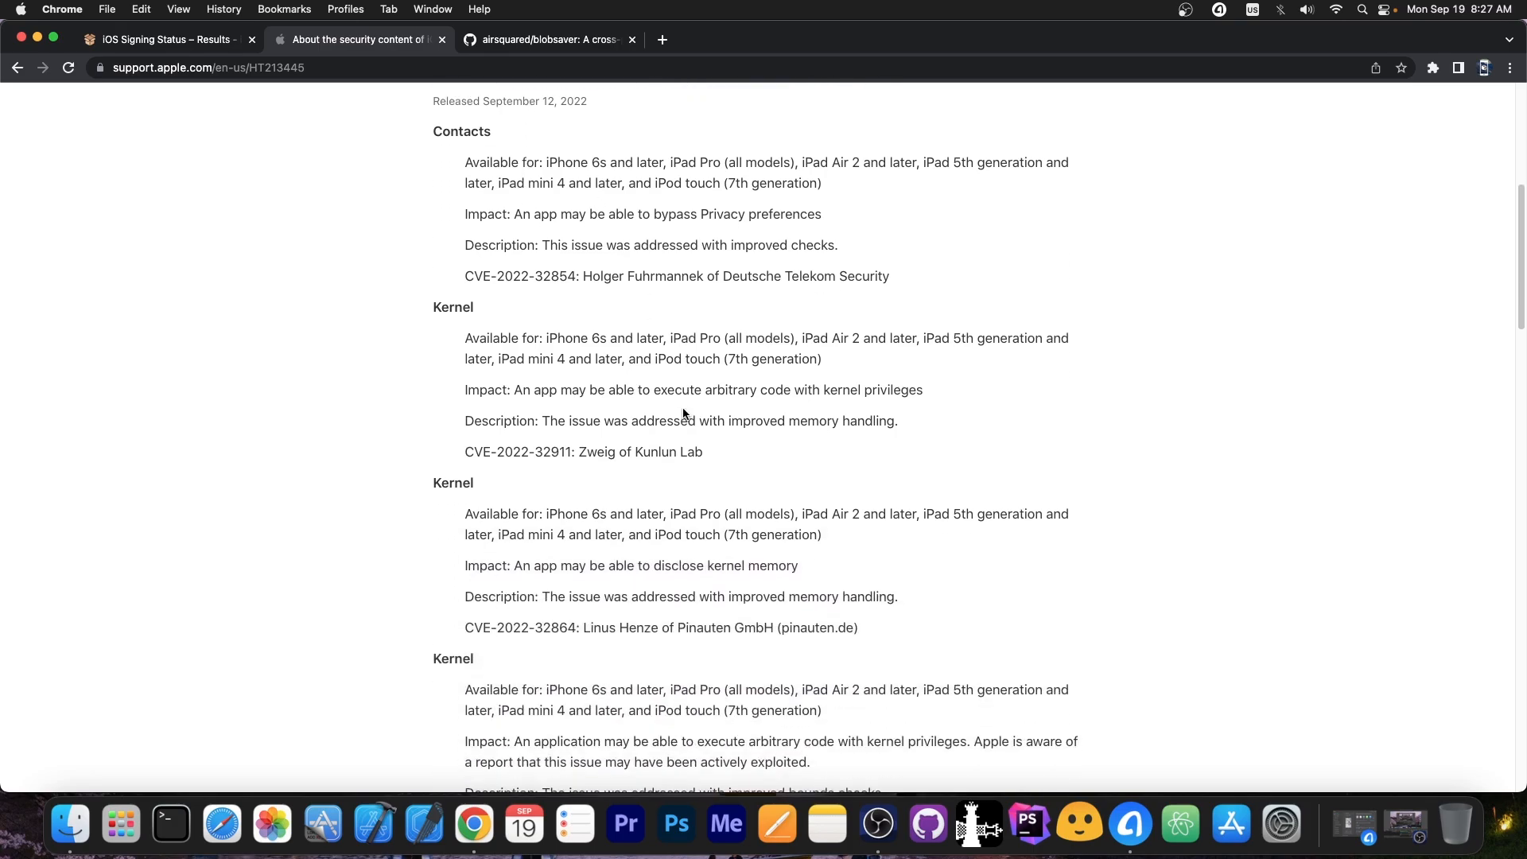
scroll(down, 3)
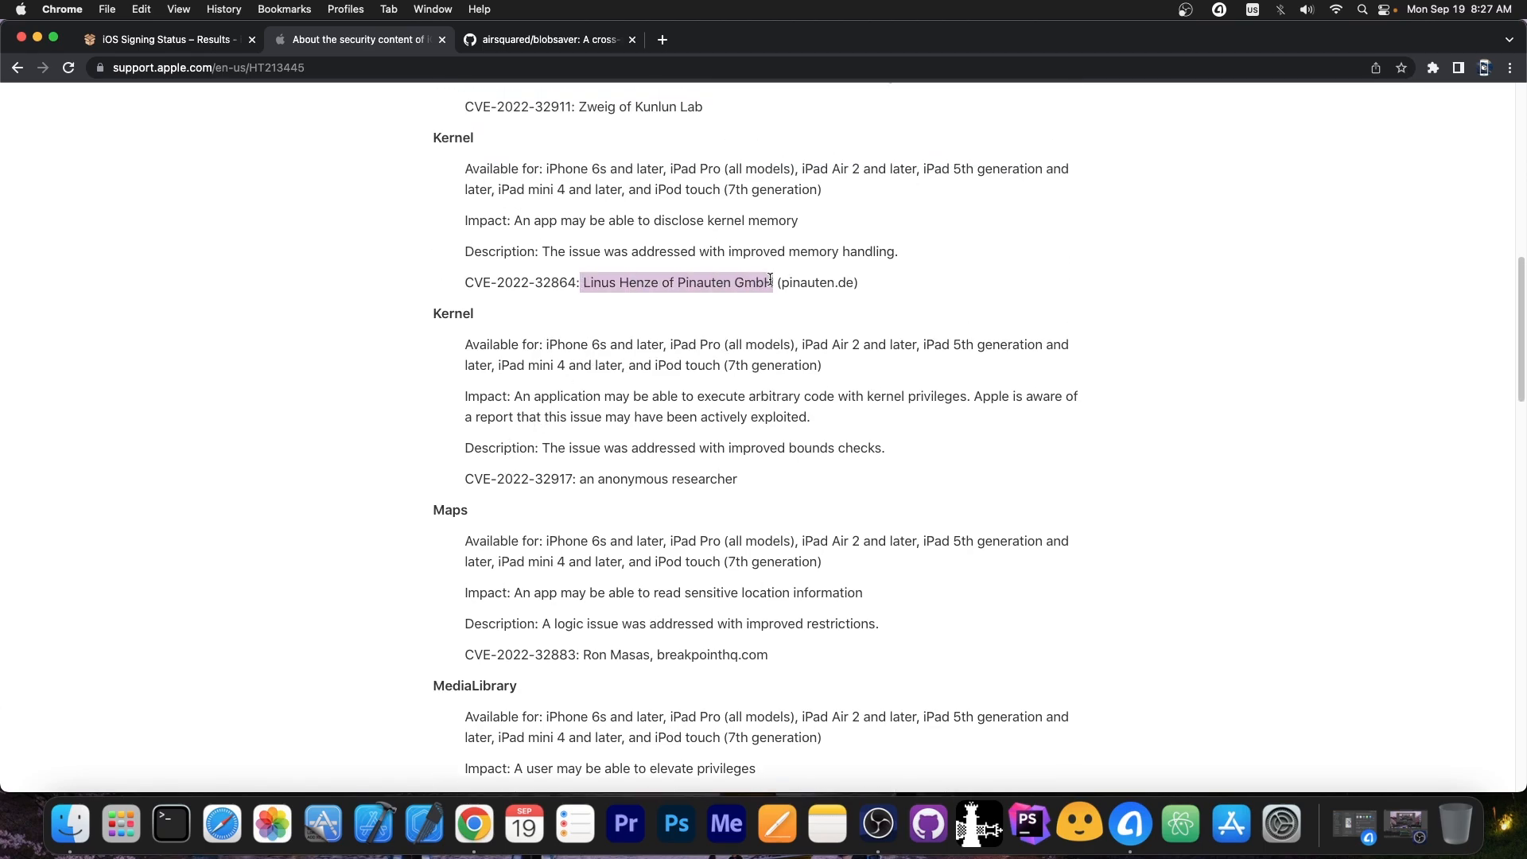
scroll(up, 3)
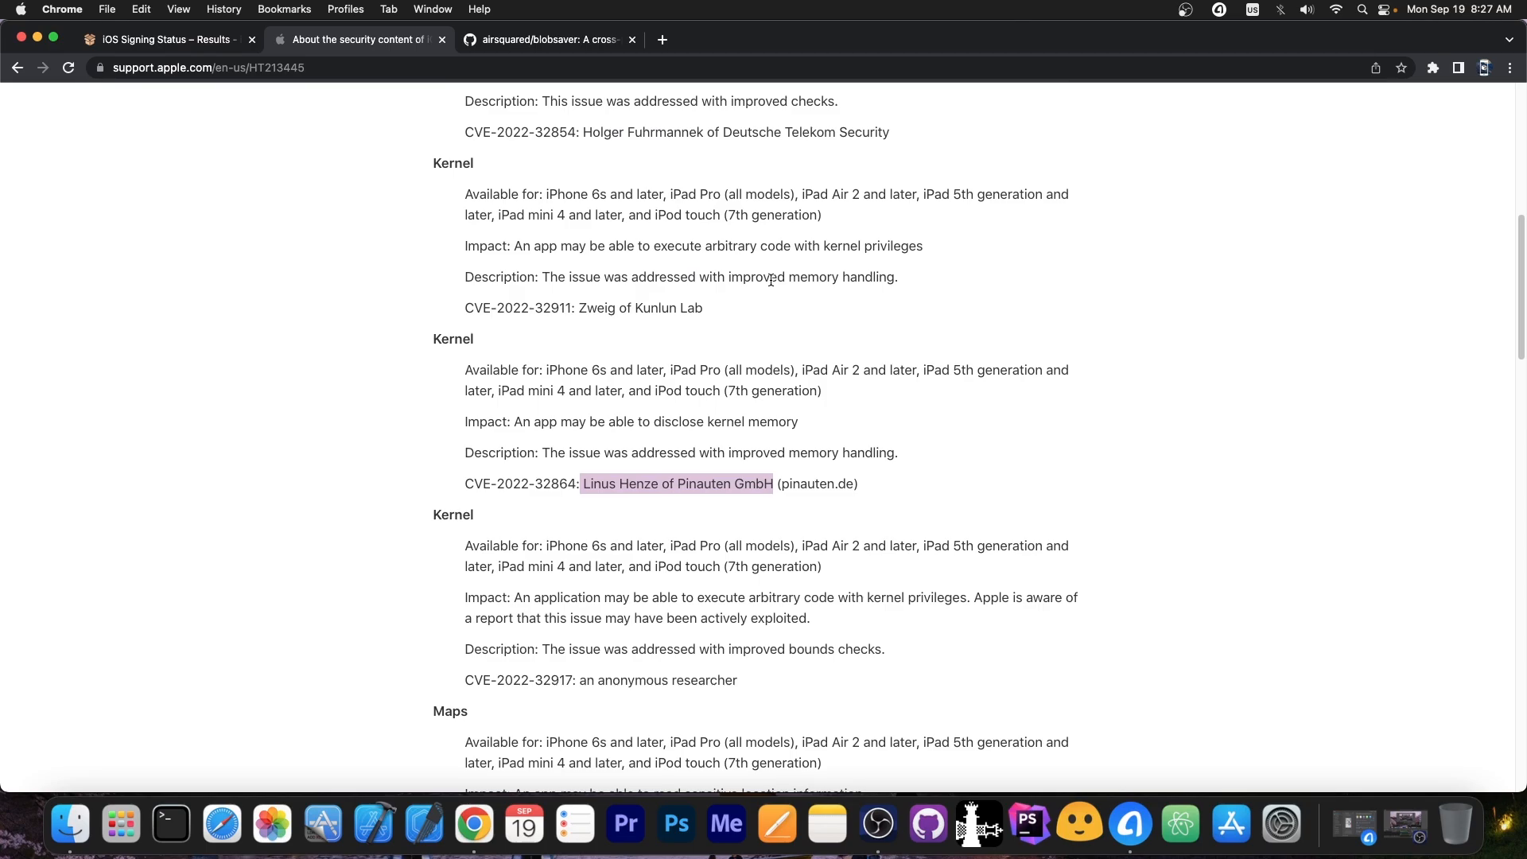
scroll(down, 3)
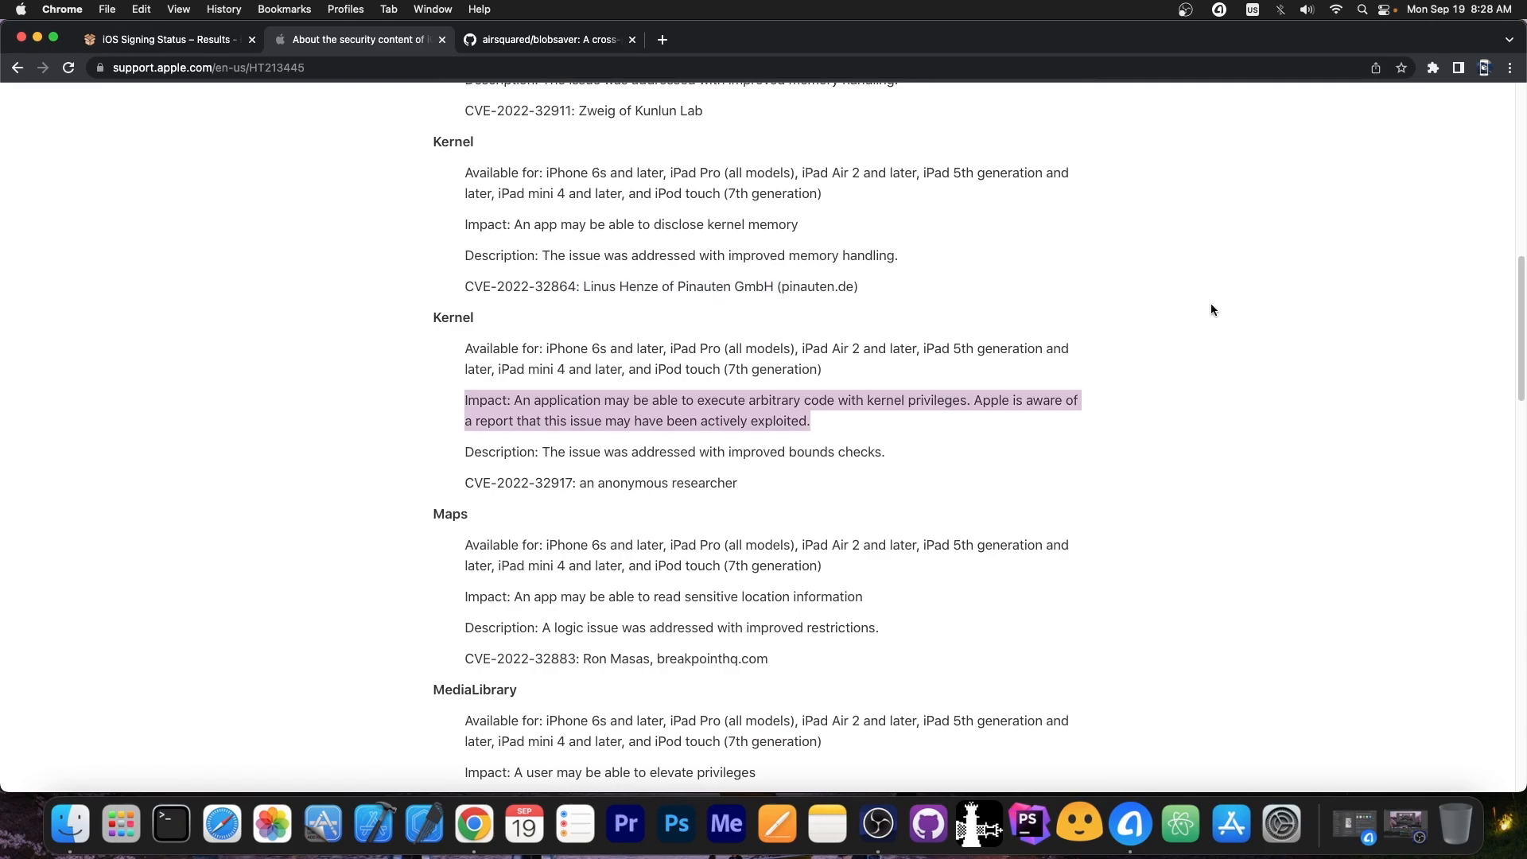
scroll(down, 3)
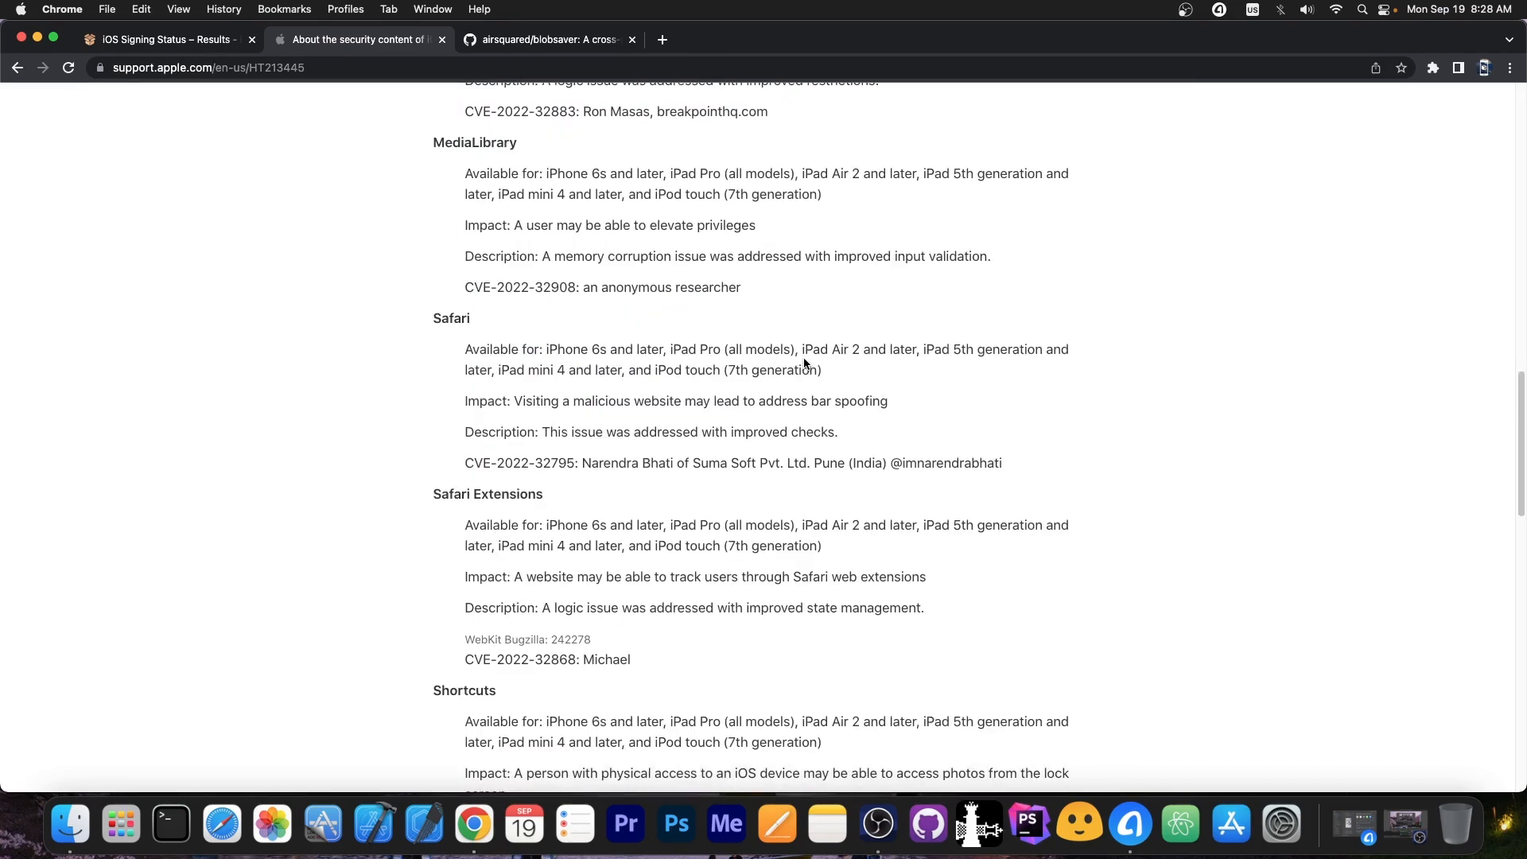
scroll(up, 3)
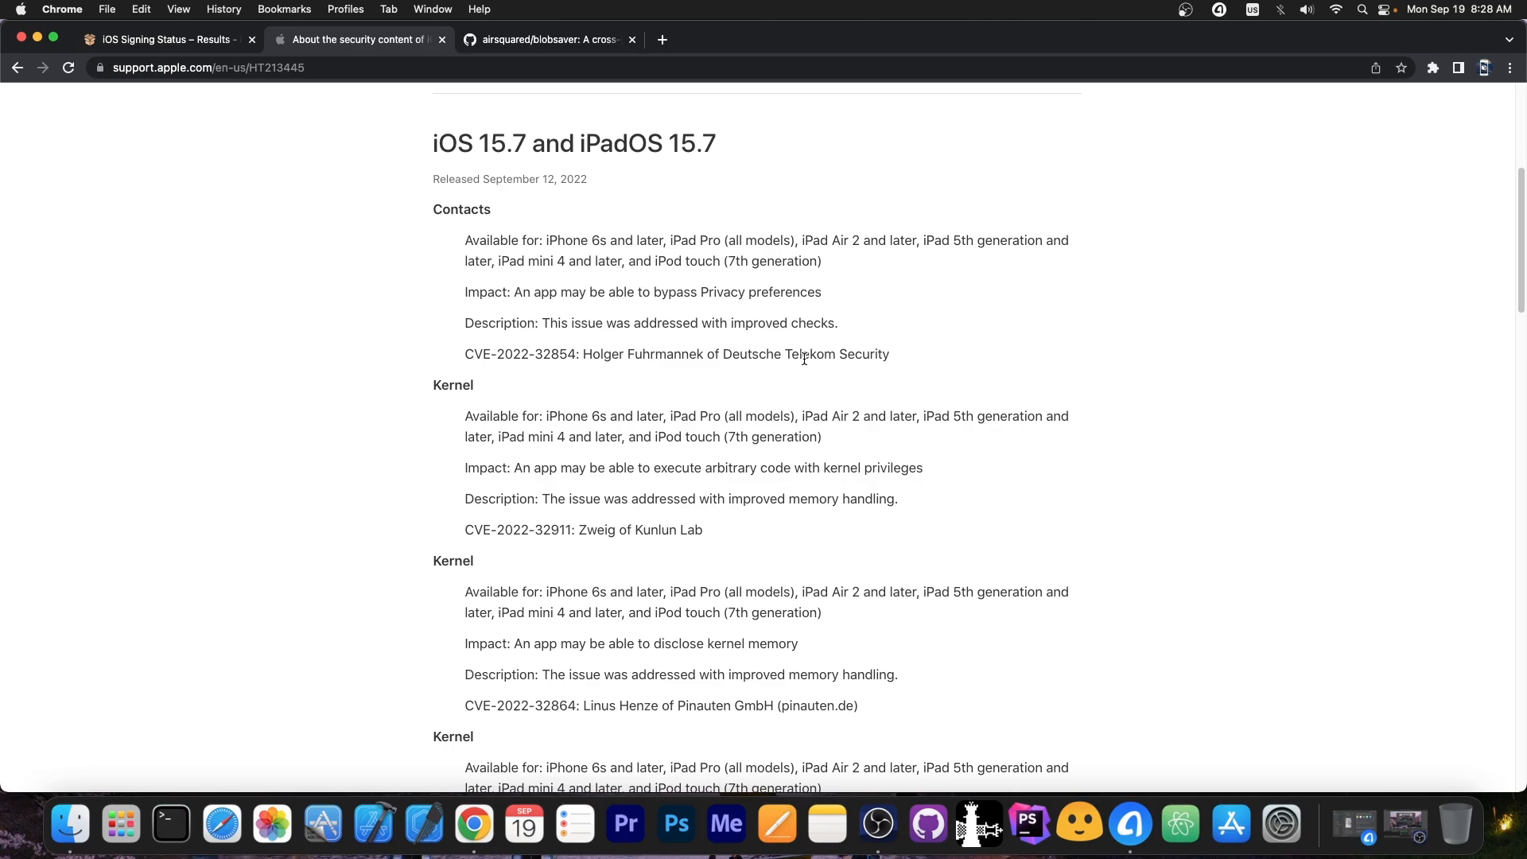
Step: Return to the signing status list and highlight the signed iOS 15.6.1 entry
click(161, 38)
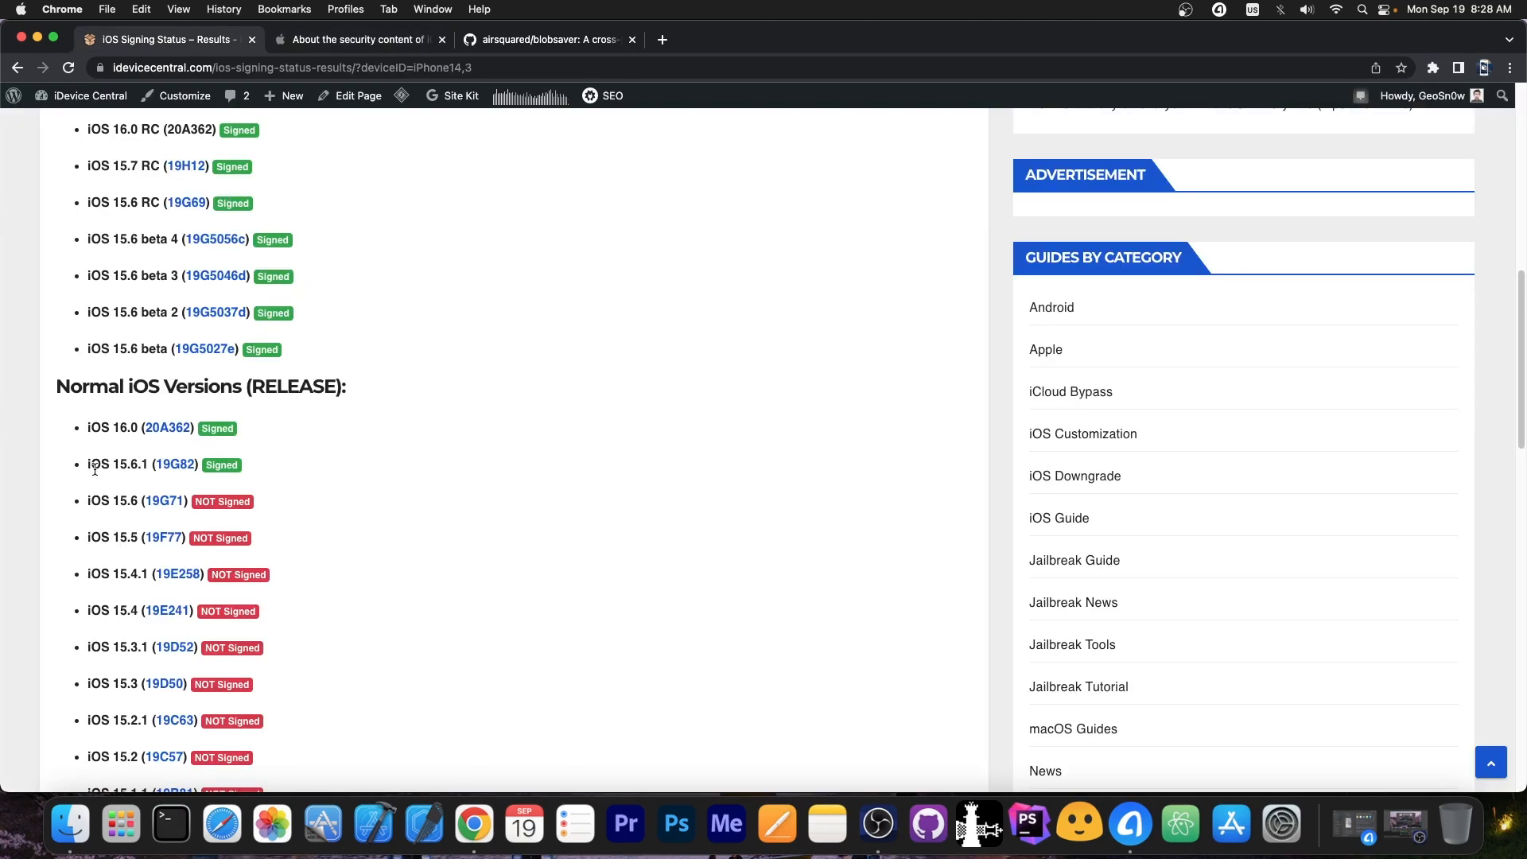
double_click(116, 465)
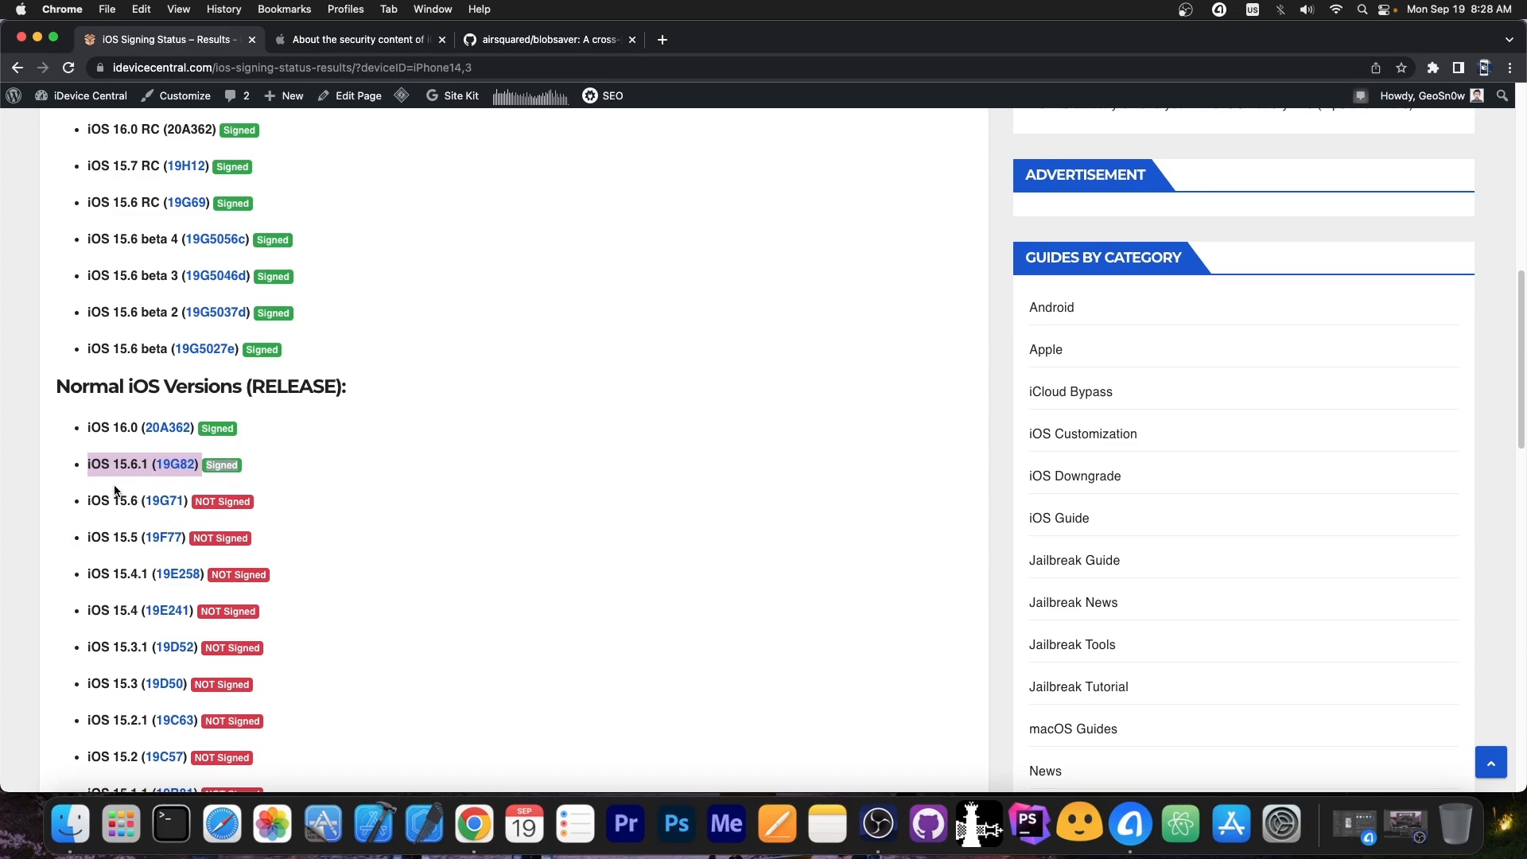
mouse_move(1129, 838)
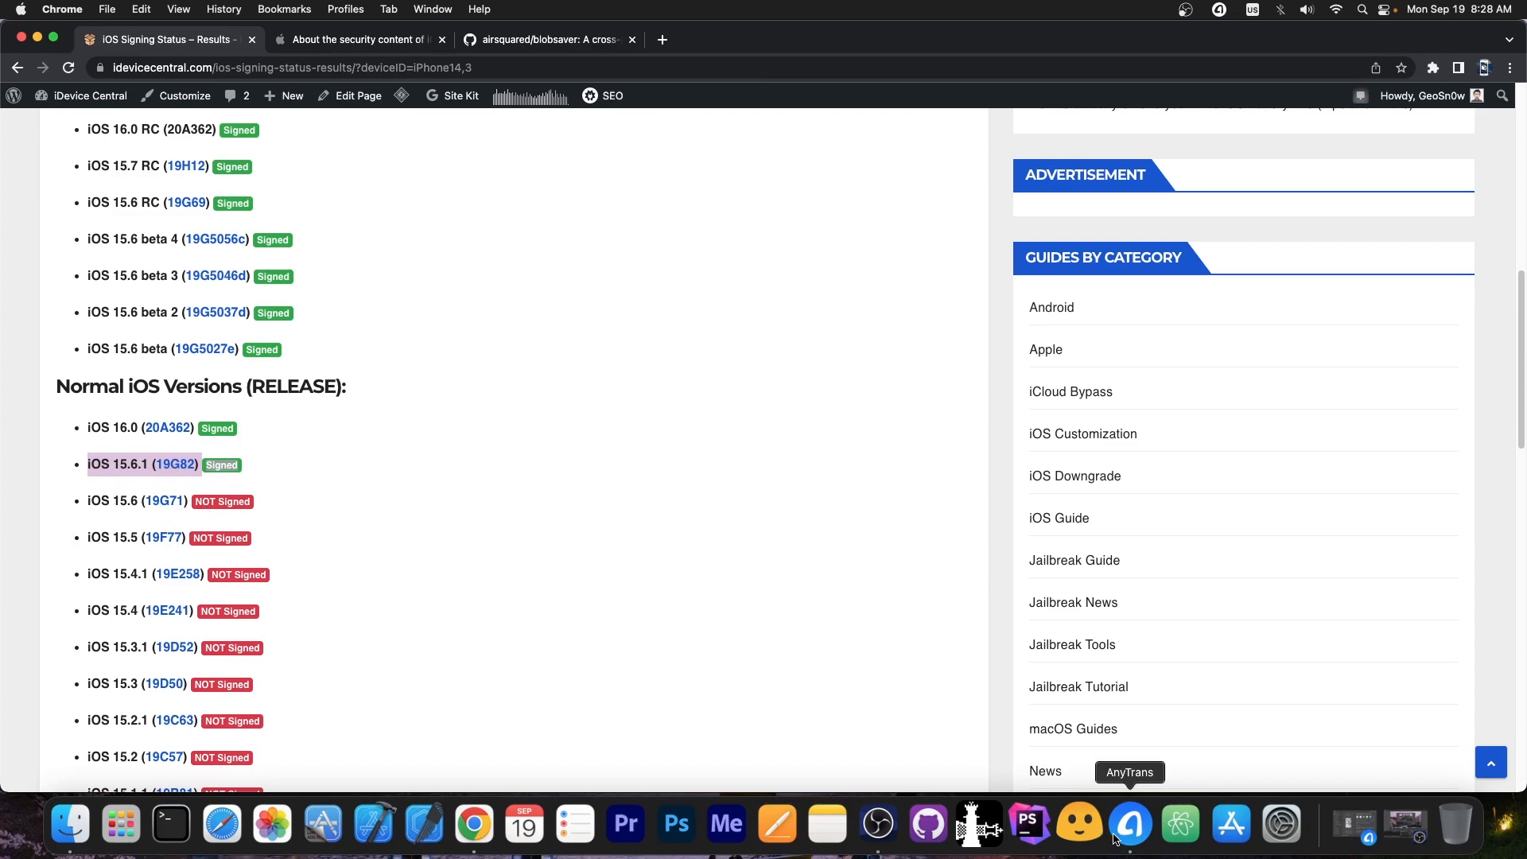
Step: Review blobsaver's v3.2.1 GitHub release downloads, then hide Chrome to show the desktop
click(549, 38)
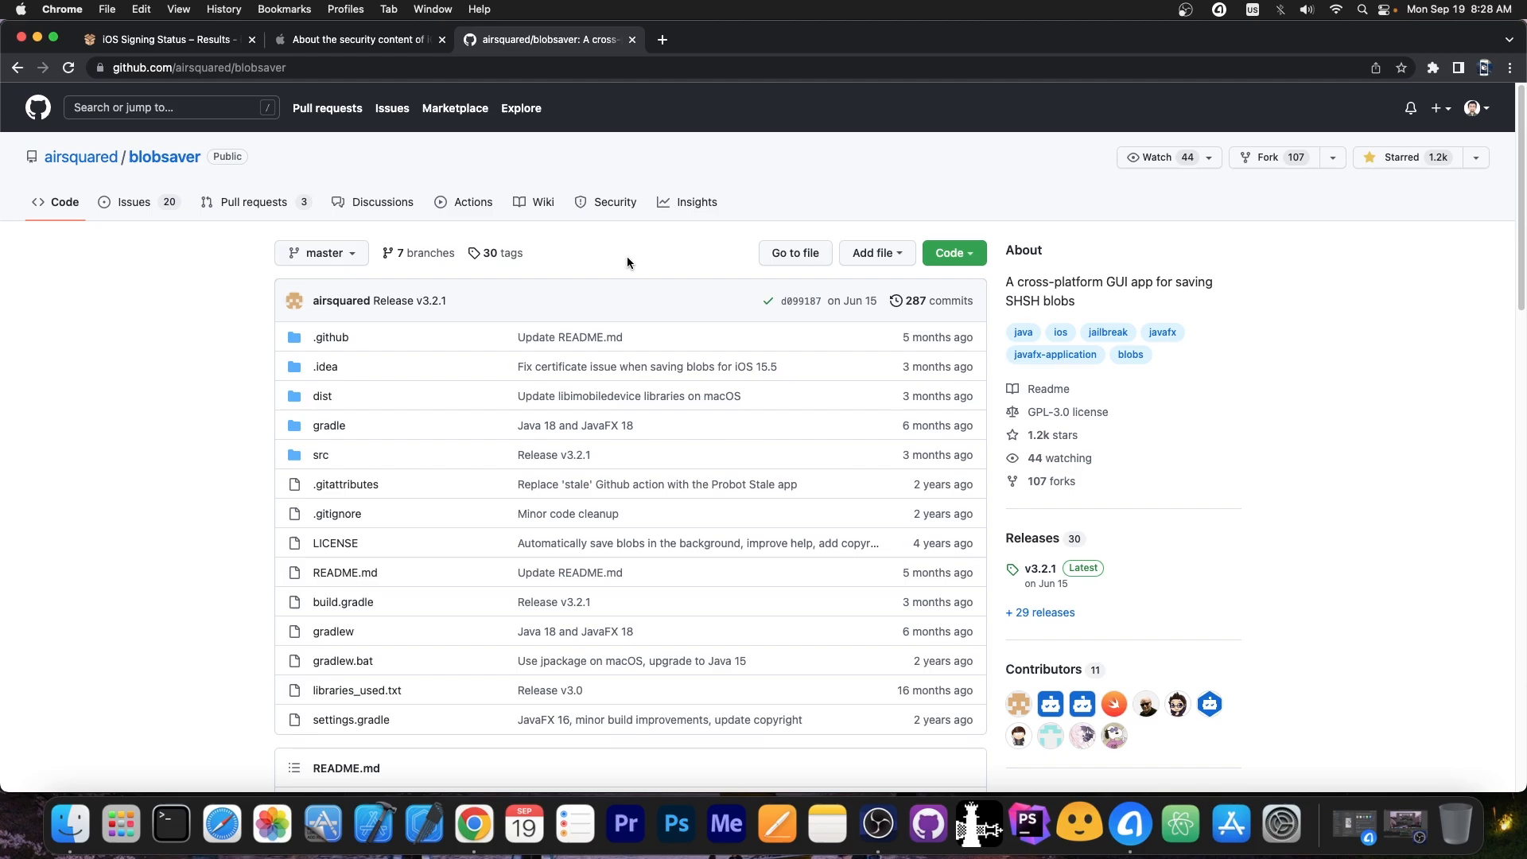
scroll(down, 3)
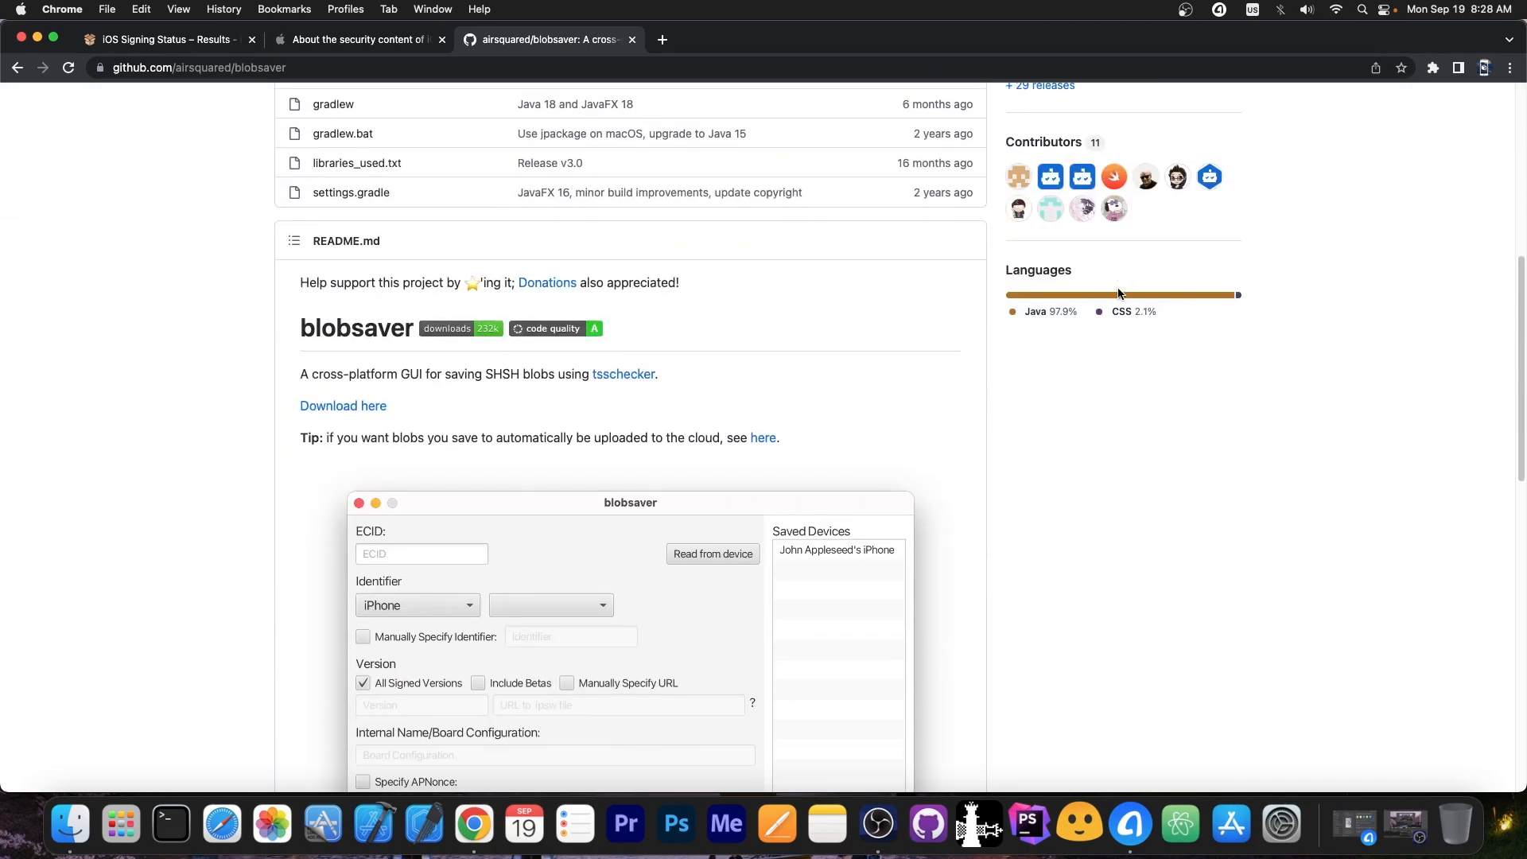
scroll(up, 3)
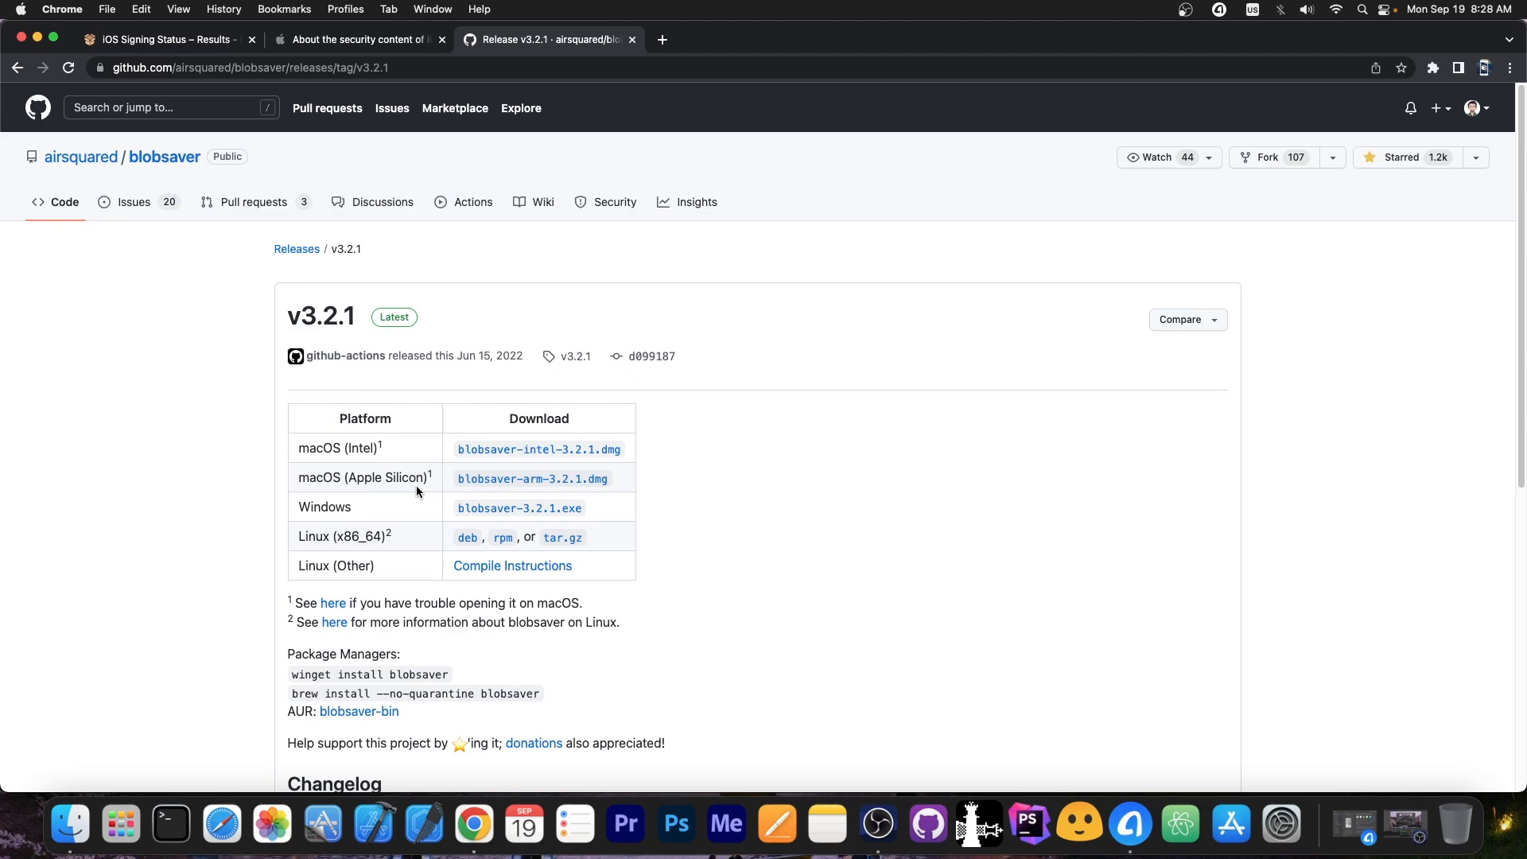
click(160, 39)
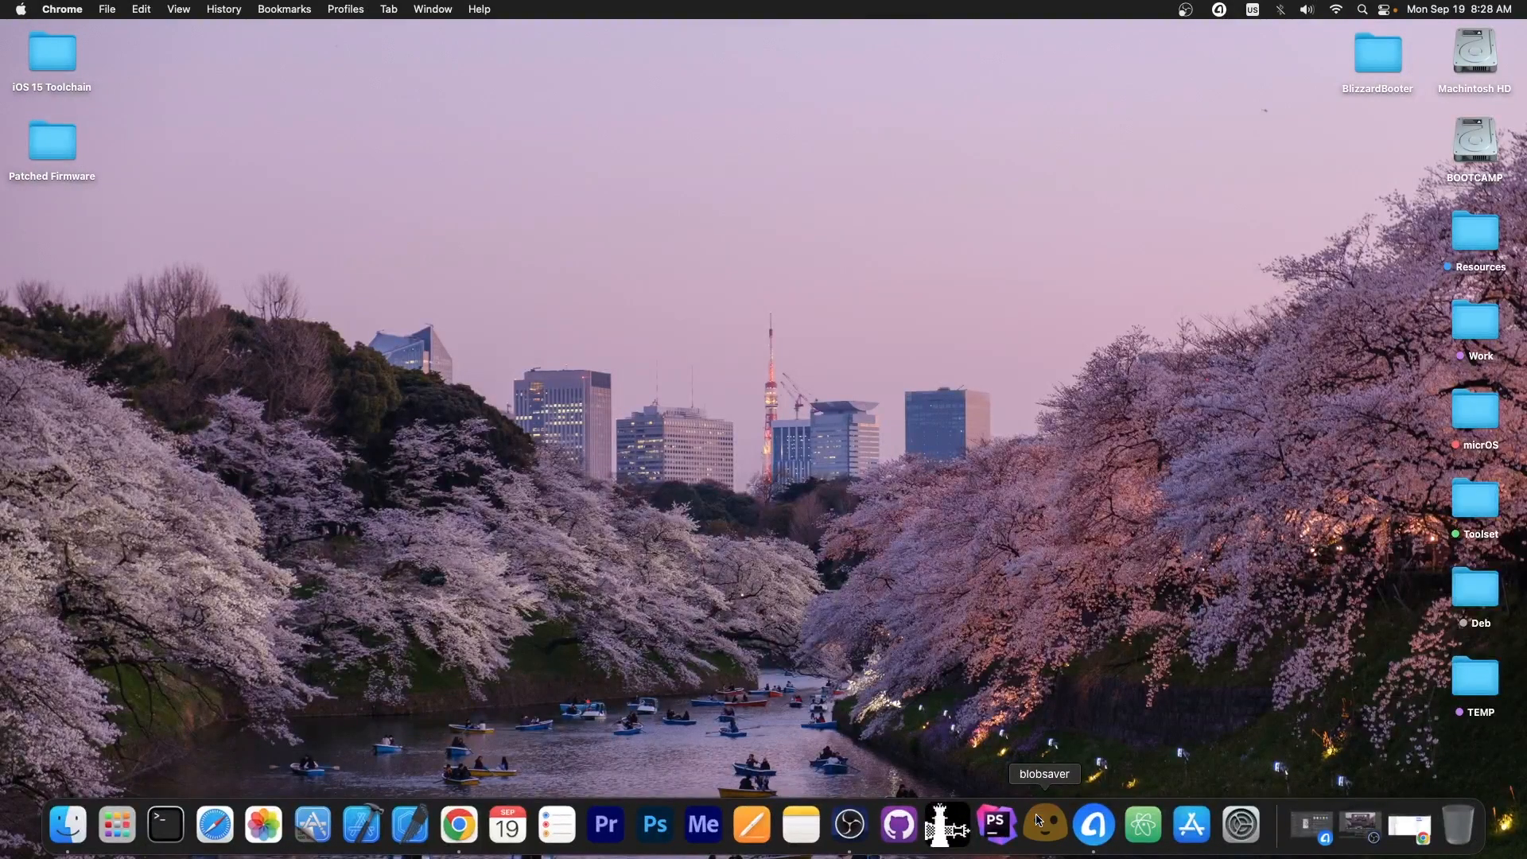
Step: Launch blobsaver, read the iPod's ECID from device, leave APNonce unspecified and start saving blobs
click(1044, 825)
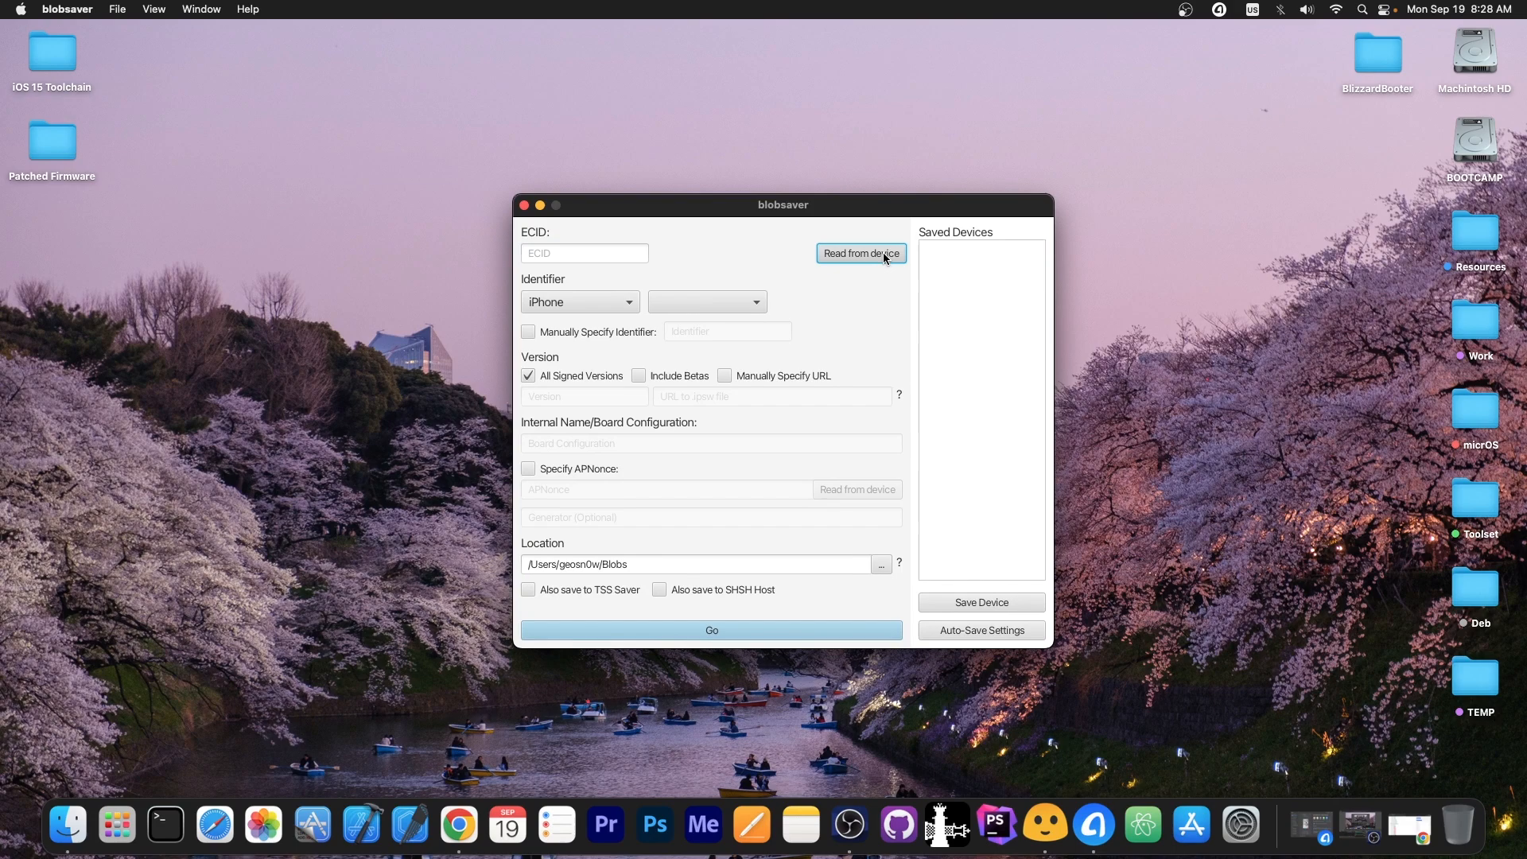
click(861, 253)
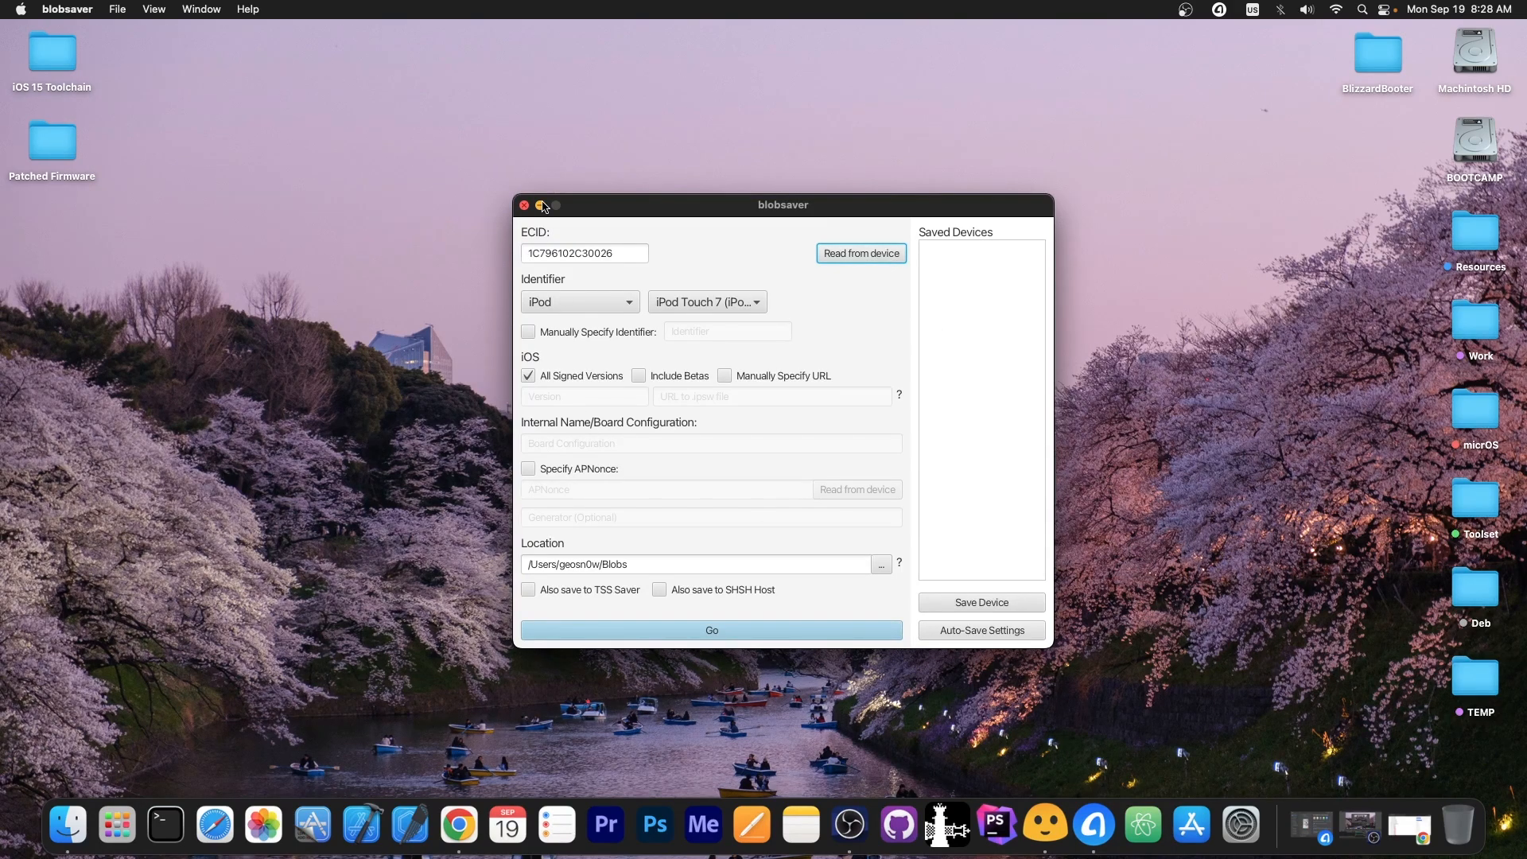
mouse_move(618, 380)
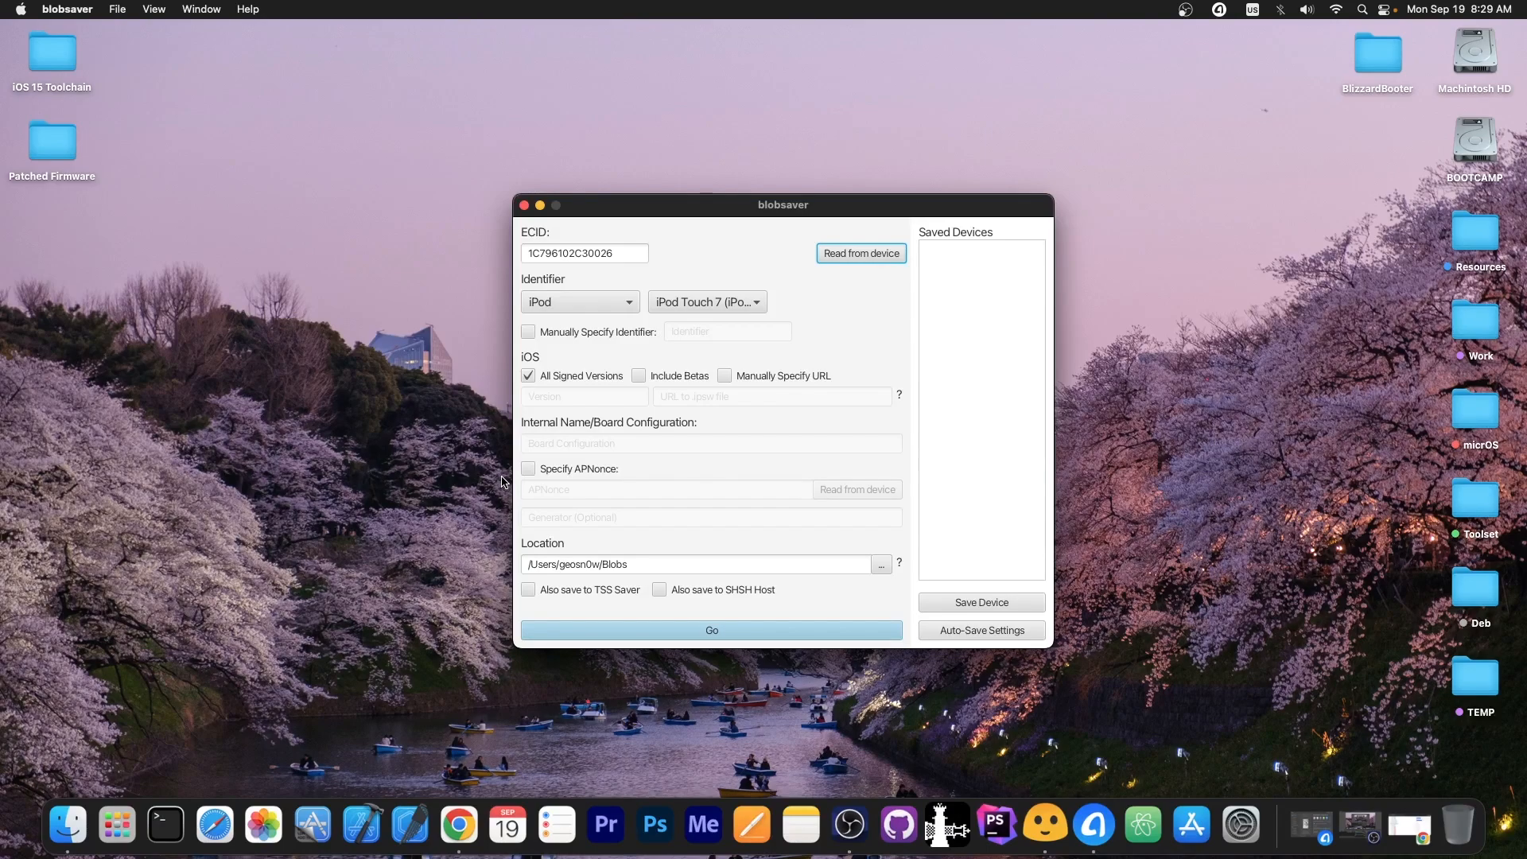
mouse_move(522, 468)
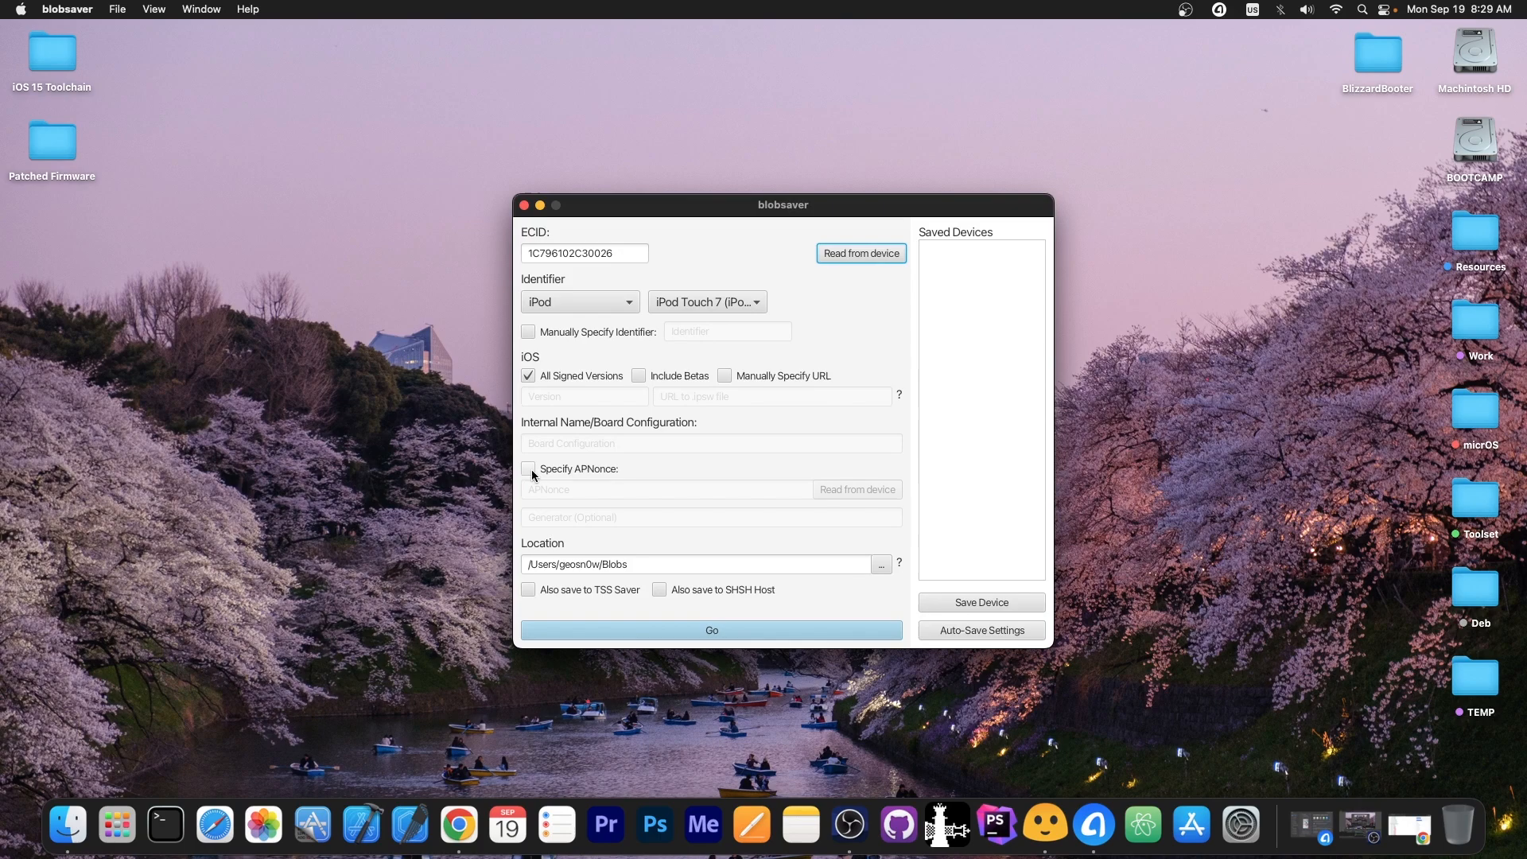
click(528, 468)
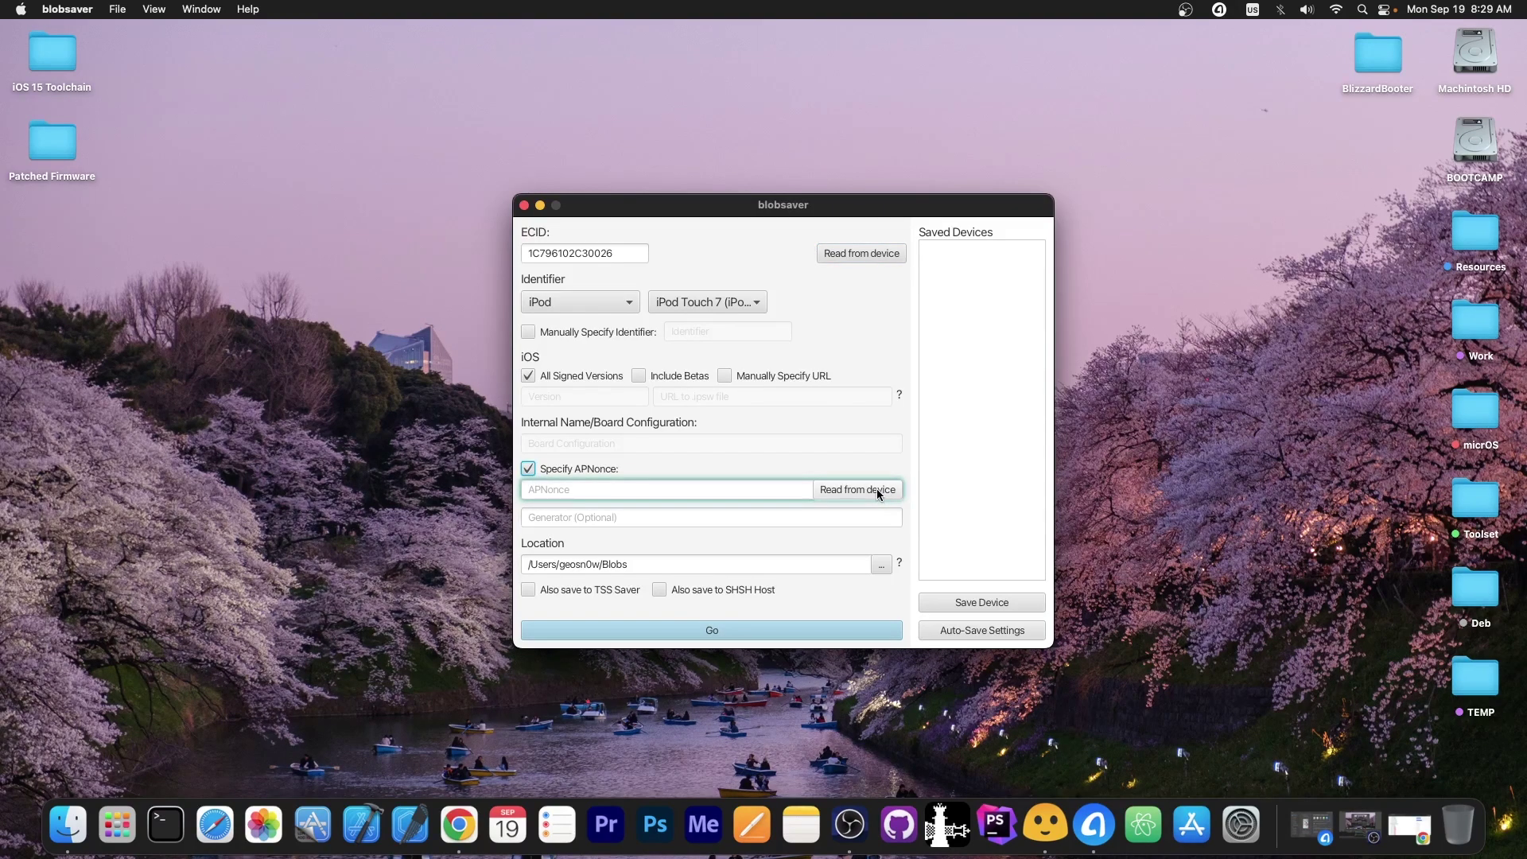
click(528, 467)
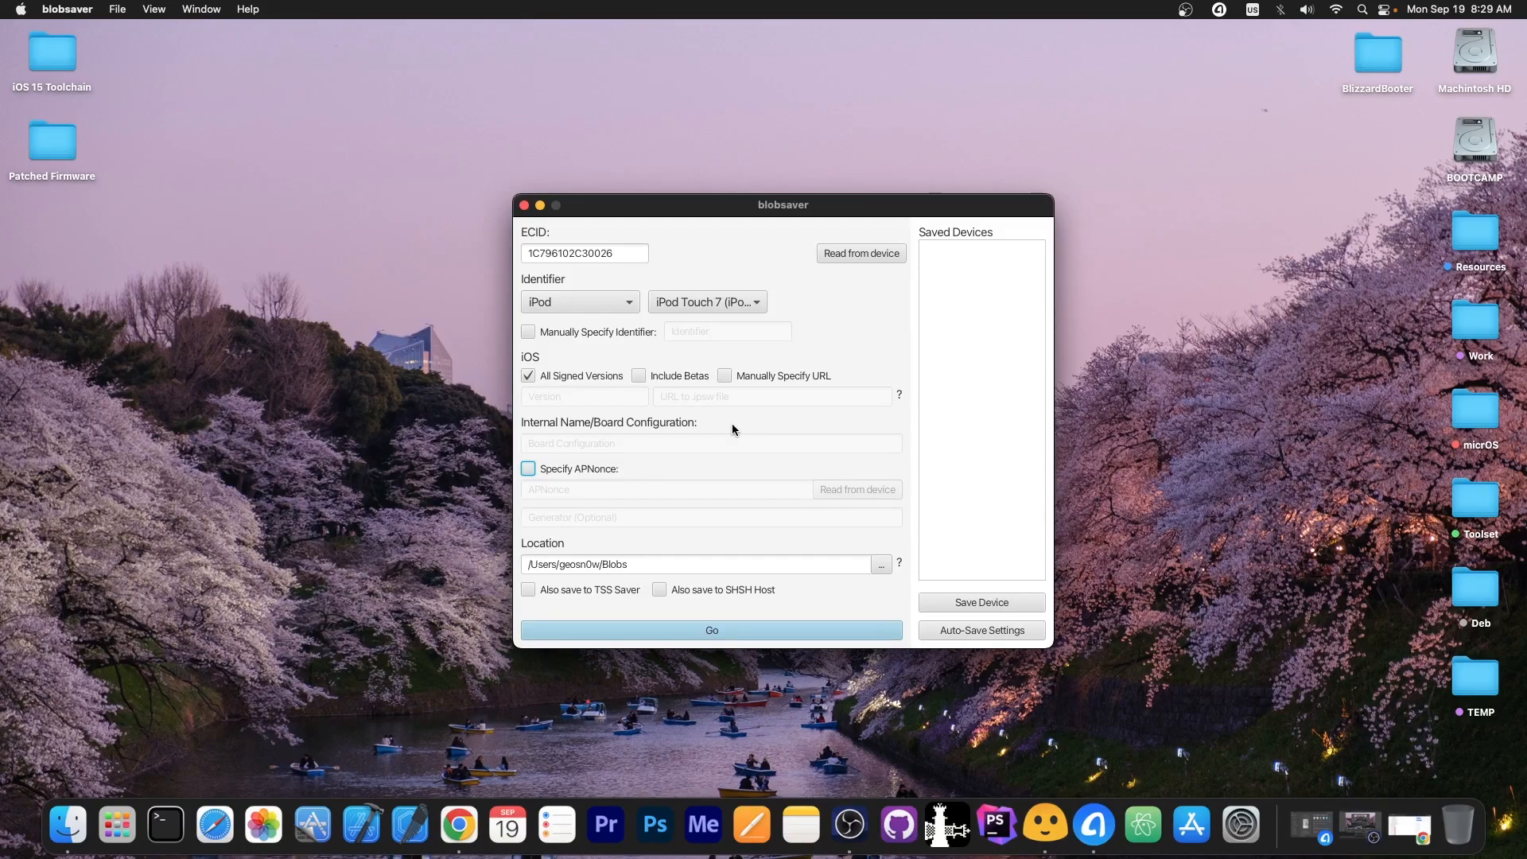
click(711, 630)
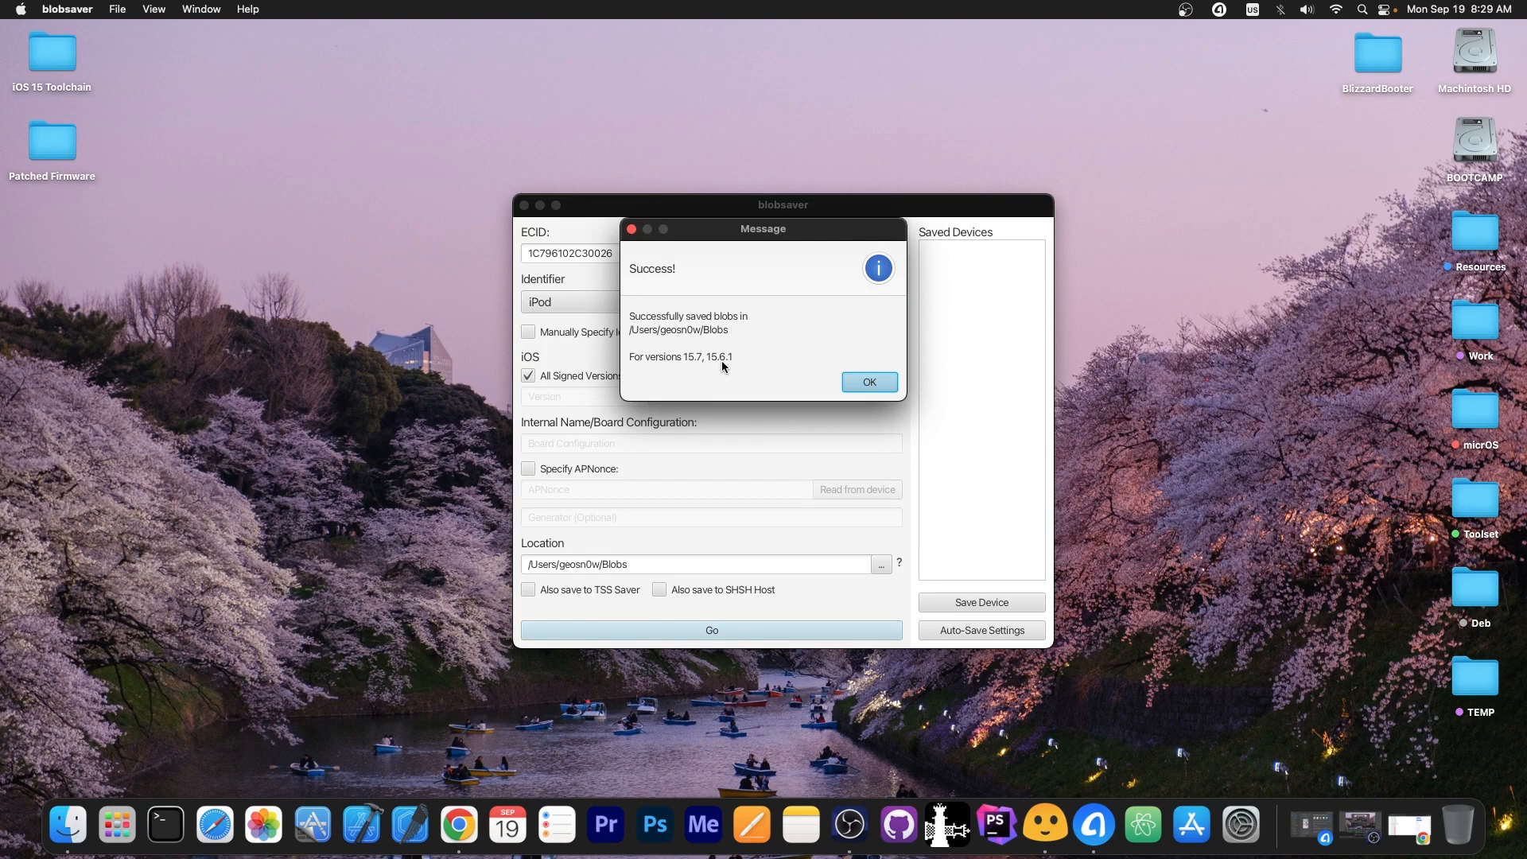
Step: Acknowledge the success message listing saved blobs for iOS 15.7 and 15.6.1
click(867, 380)
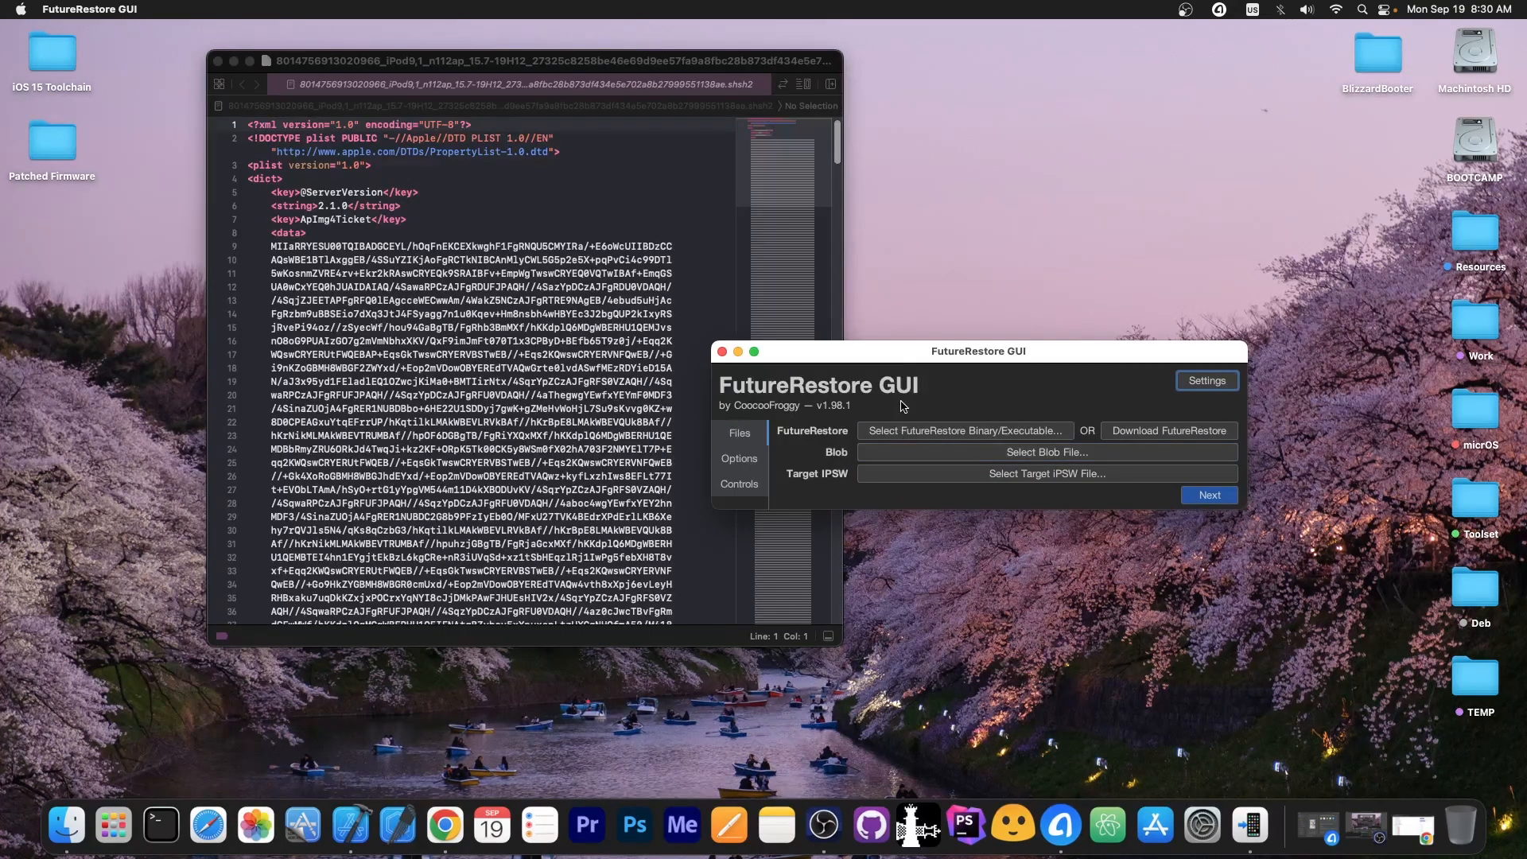
mouse_move(1047, 450)
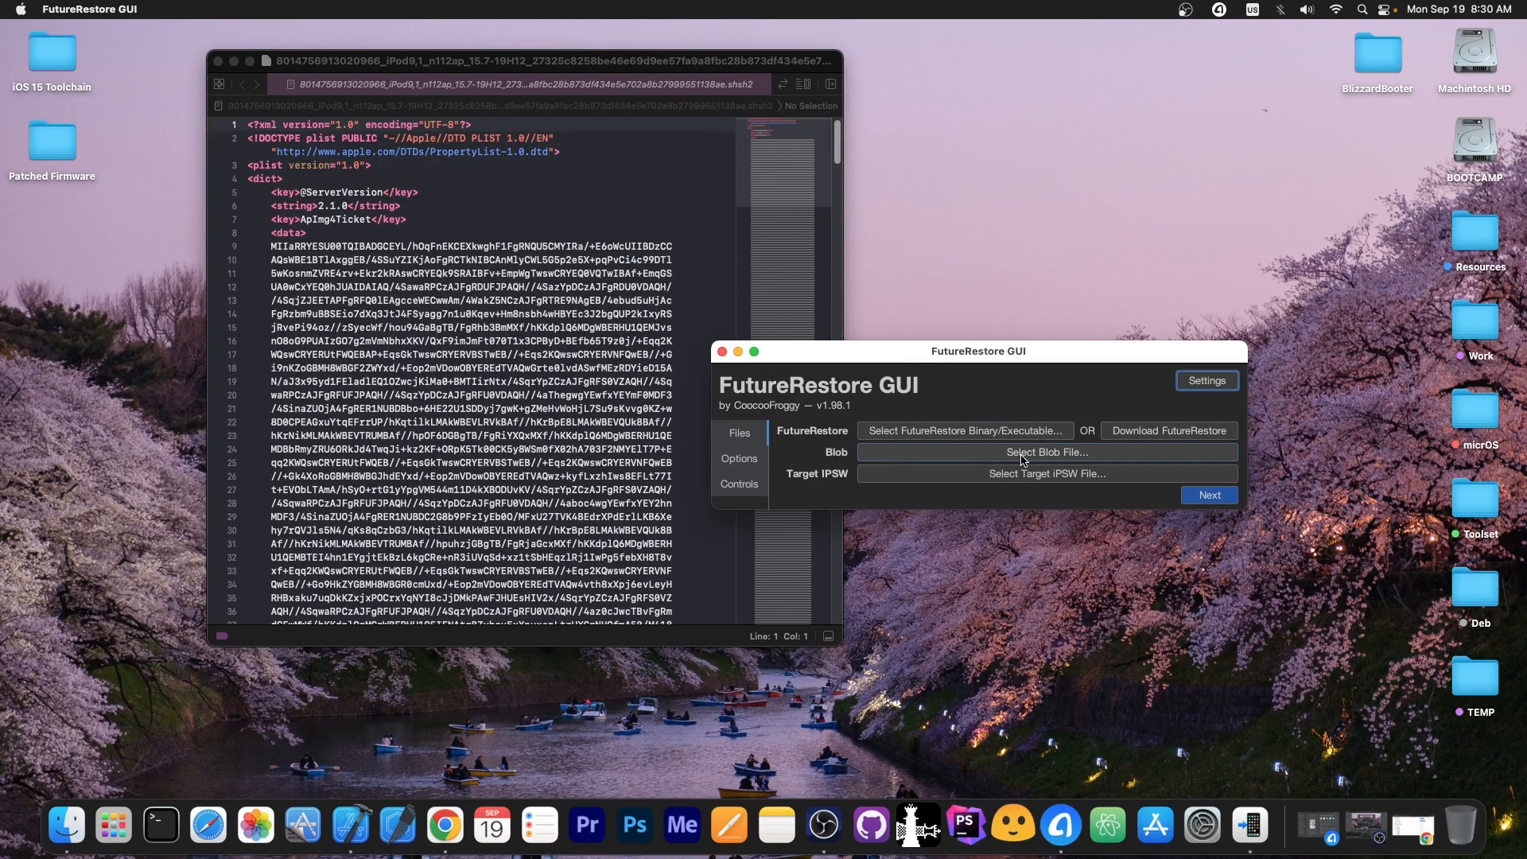
Step: Review FutureRestore GUI's restore argument options, then quit the app
click(738, 458)
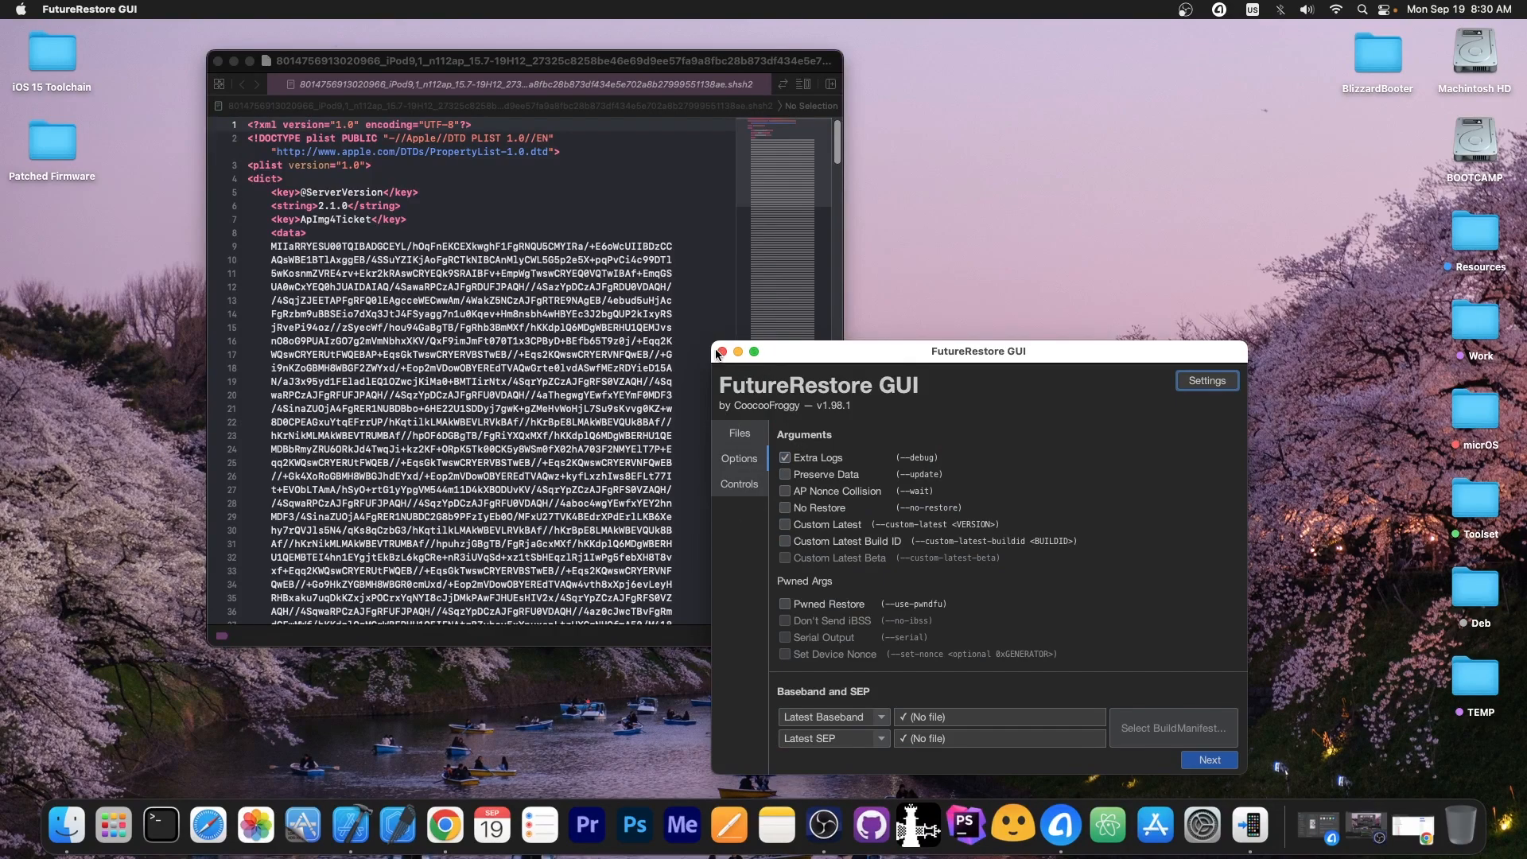
click(719, 351)
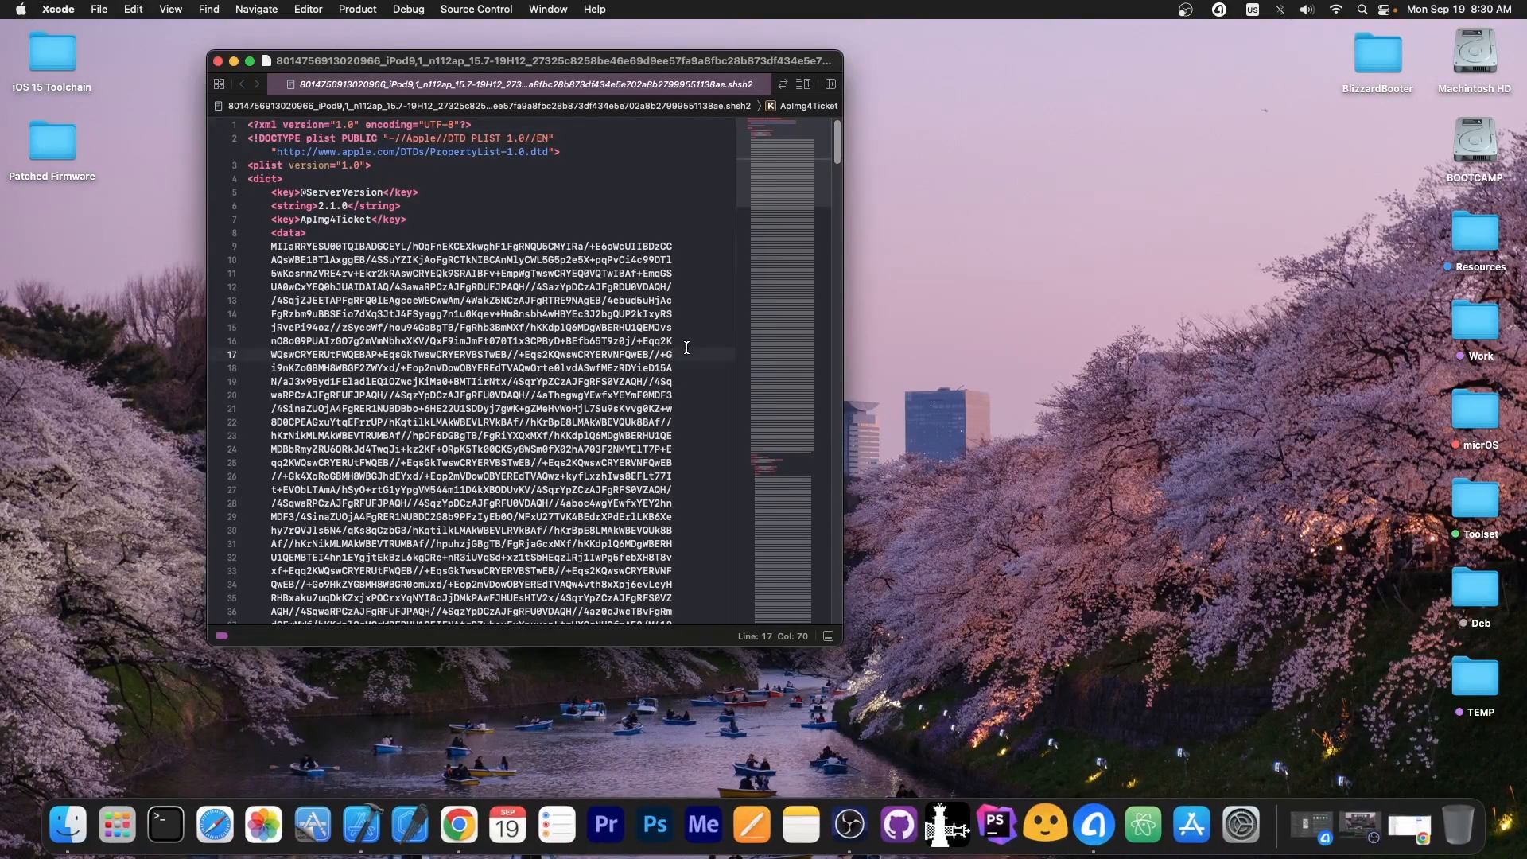
scroll(down, 3)
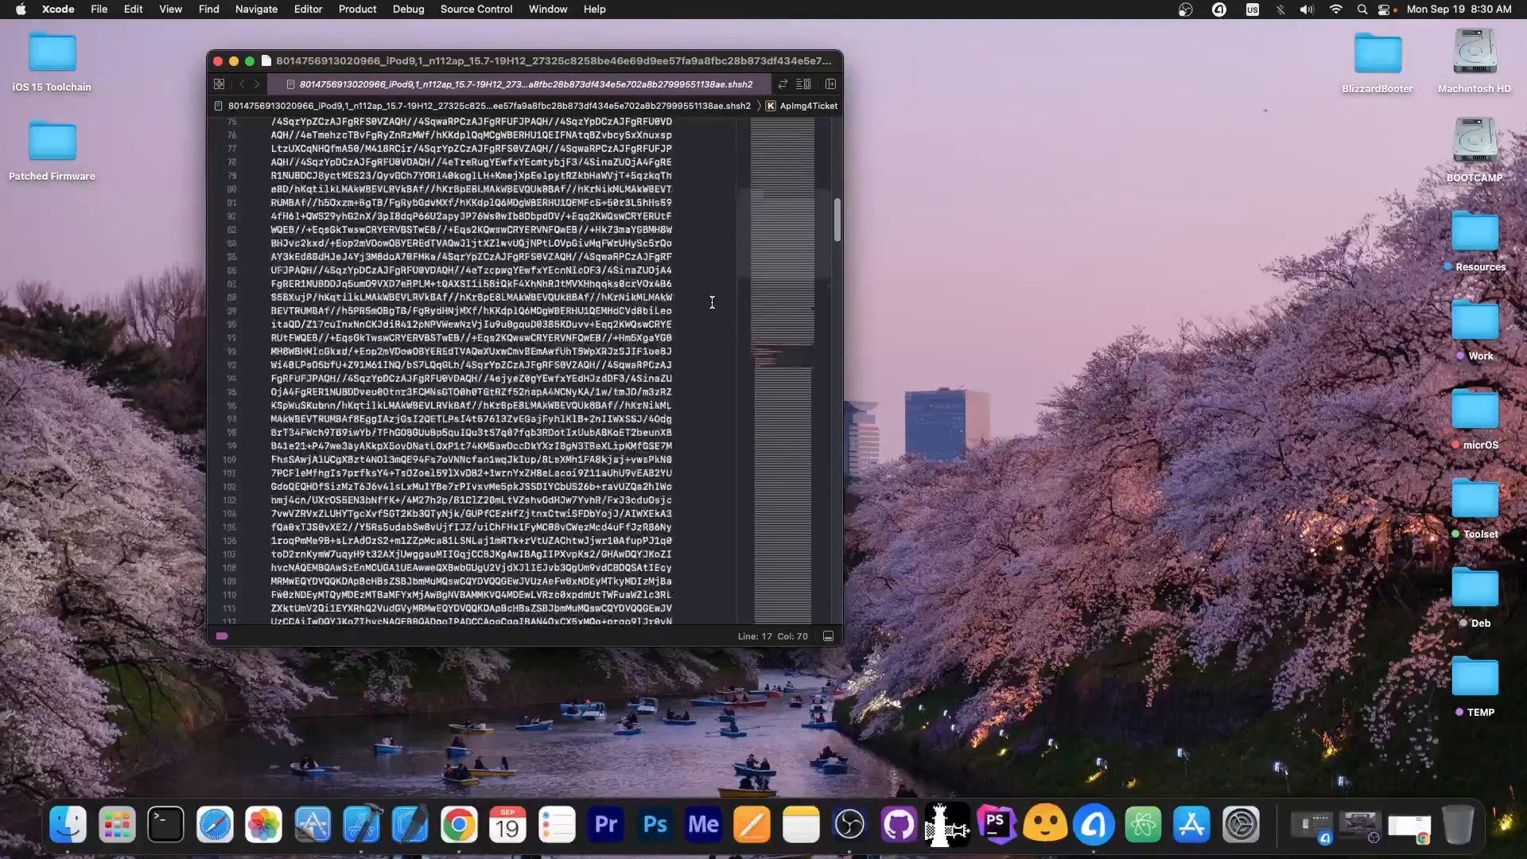
scroll(down, 3)
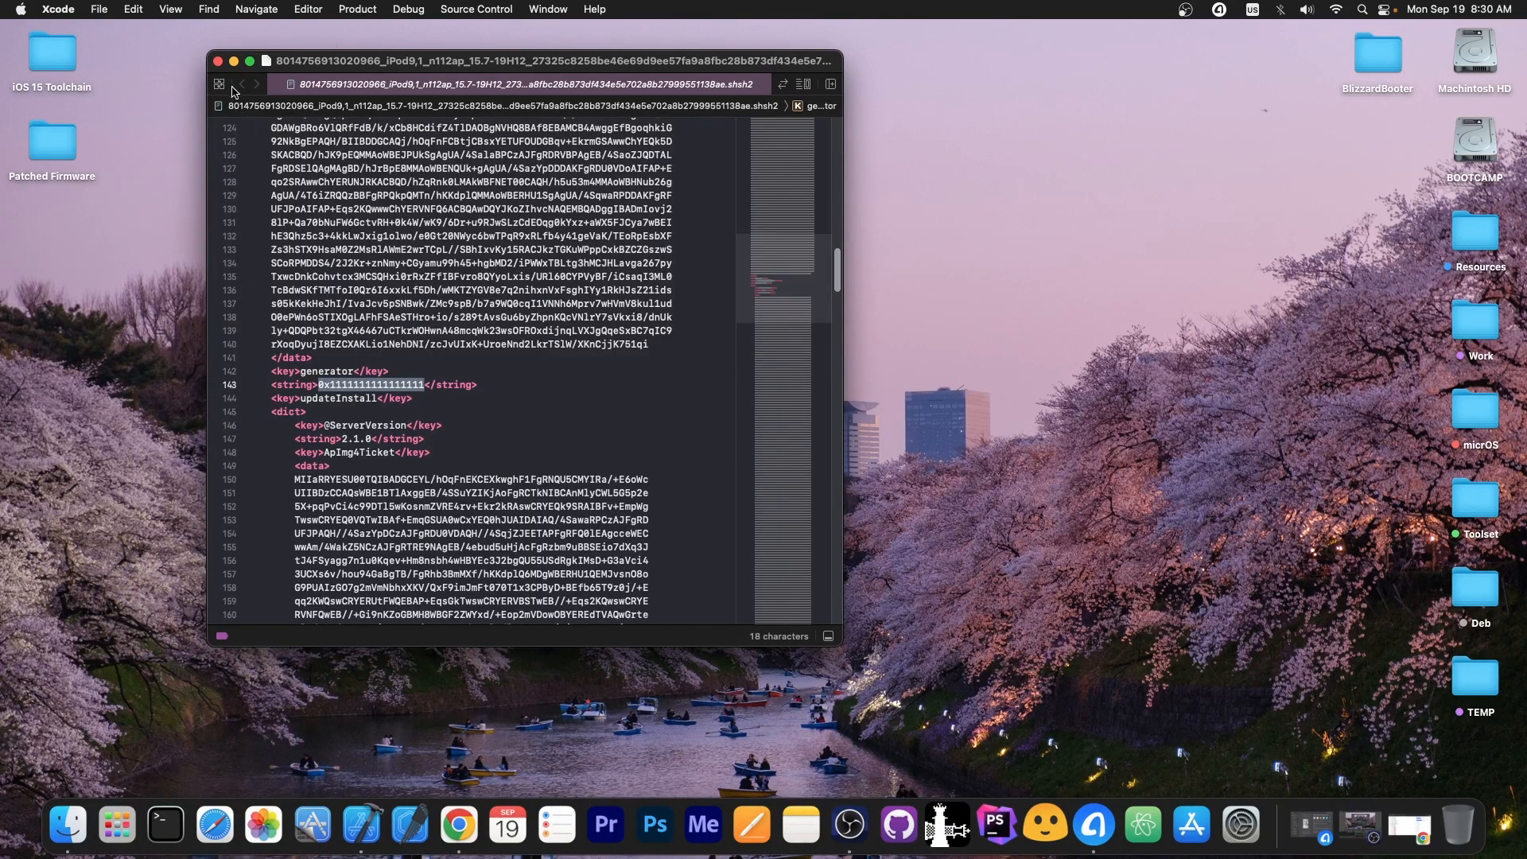
click(457, 826)
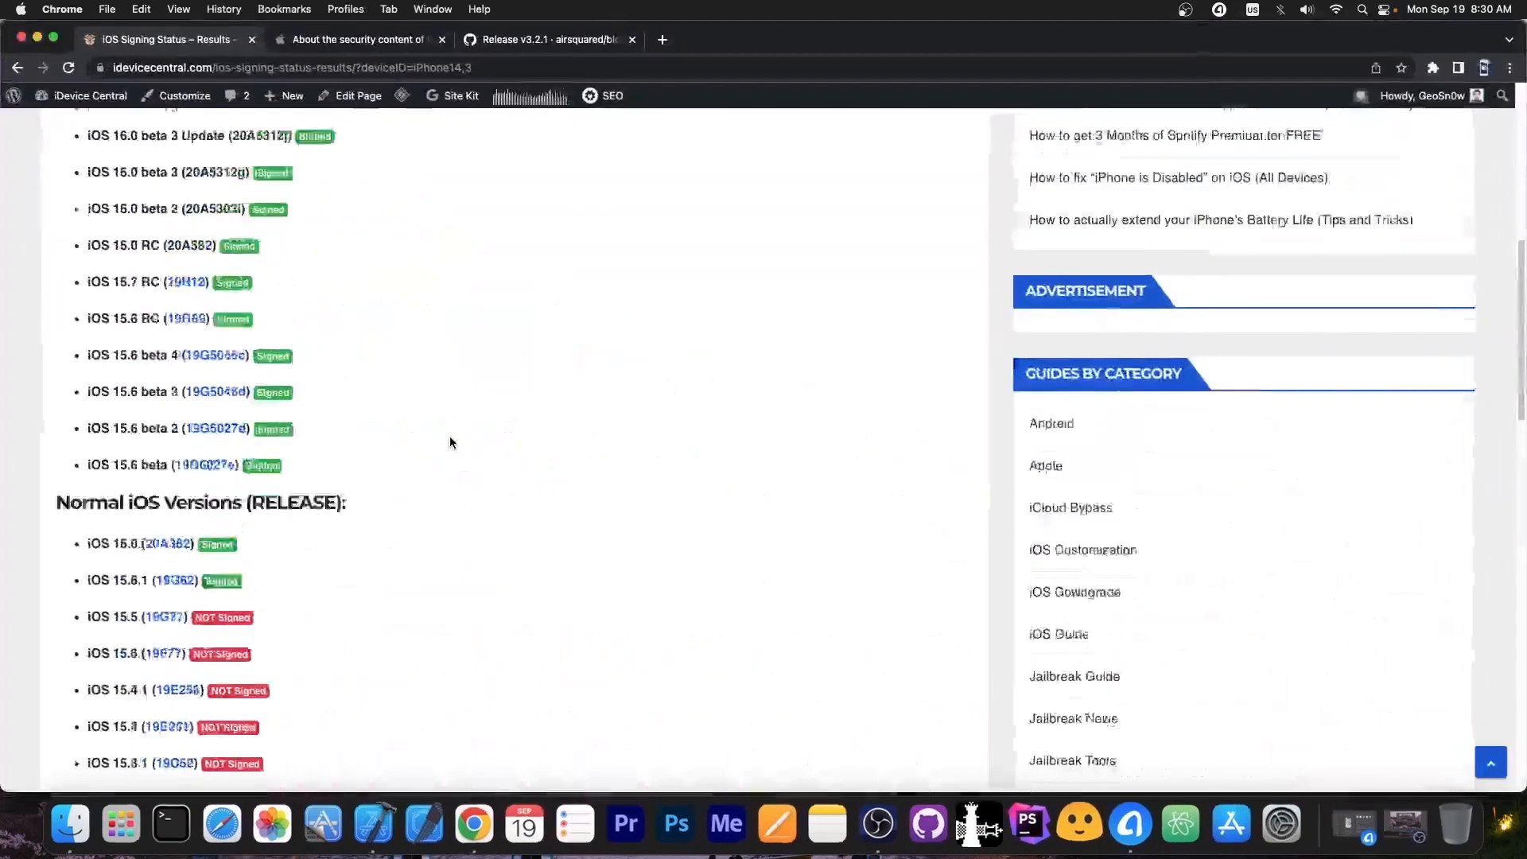
Step: Scroll the signing status list confirming iOS 16.0 and 15.6.1 signed, then put Chrome away
scroll(up, 3)
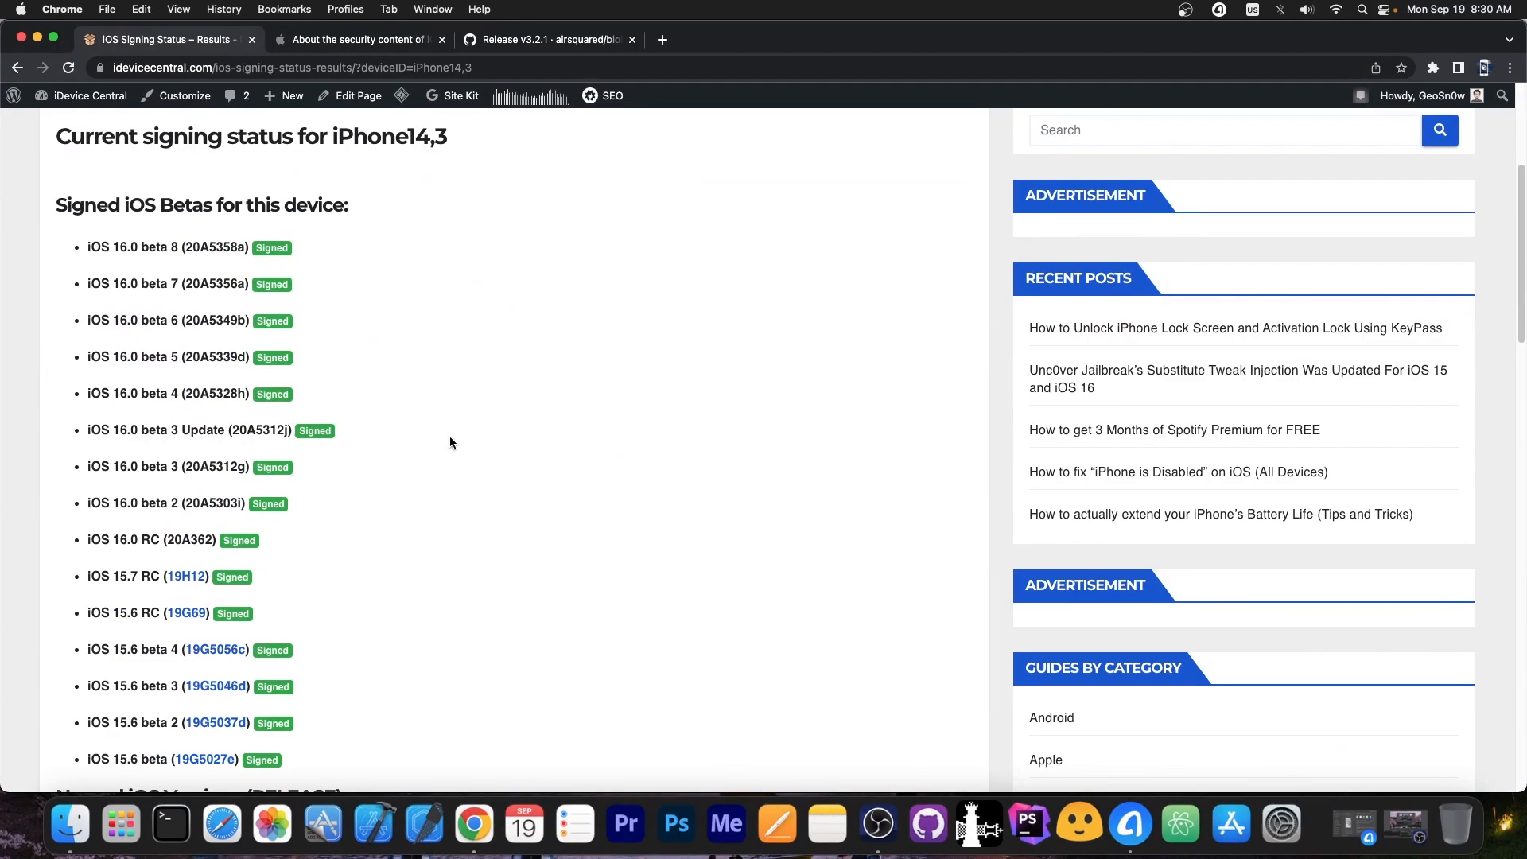
scroll(down, 3)
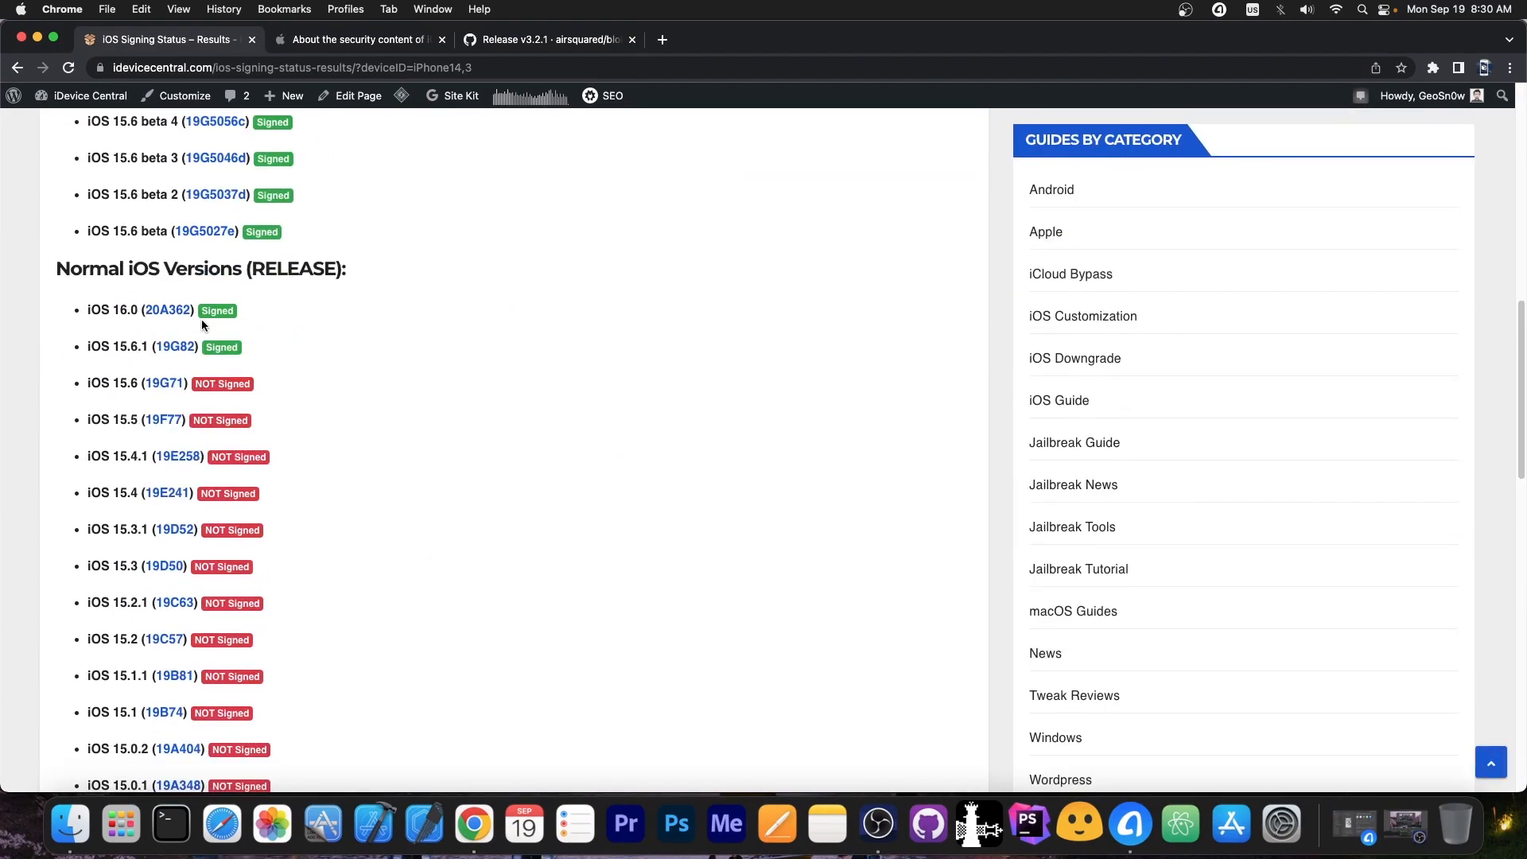
mouse_move(293, 227)
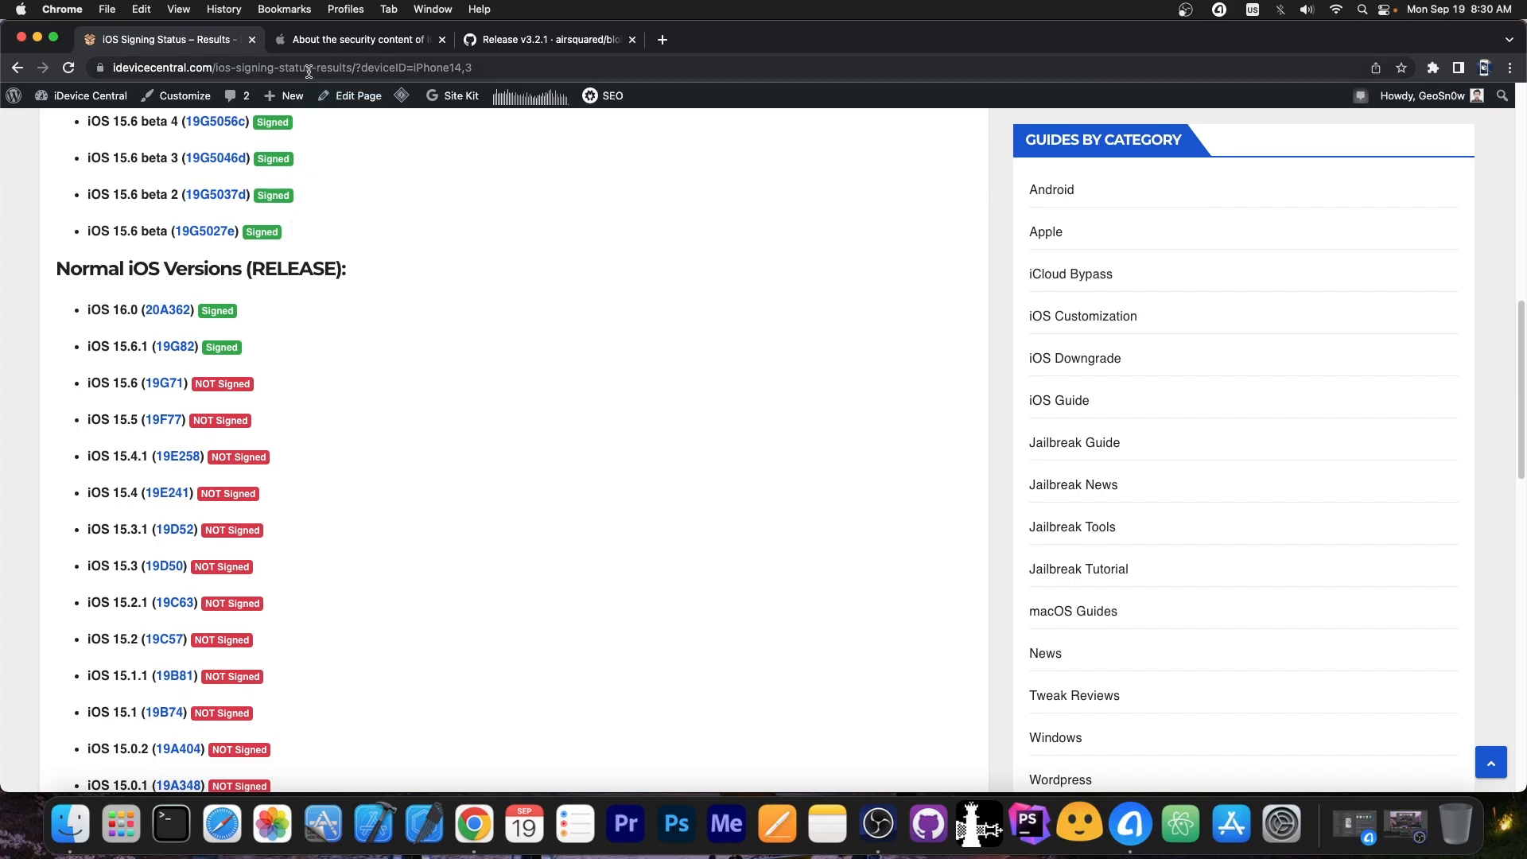
mouse_move(233, 358)
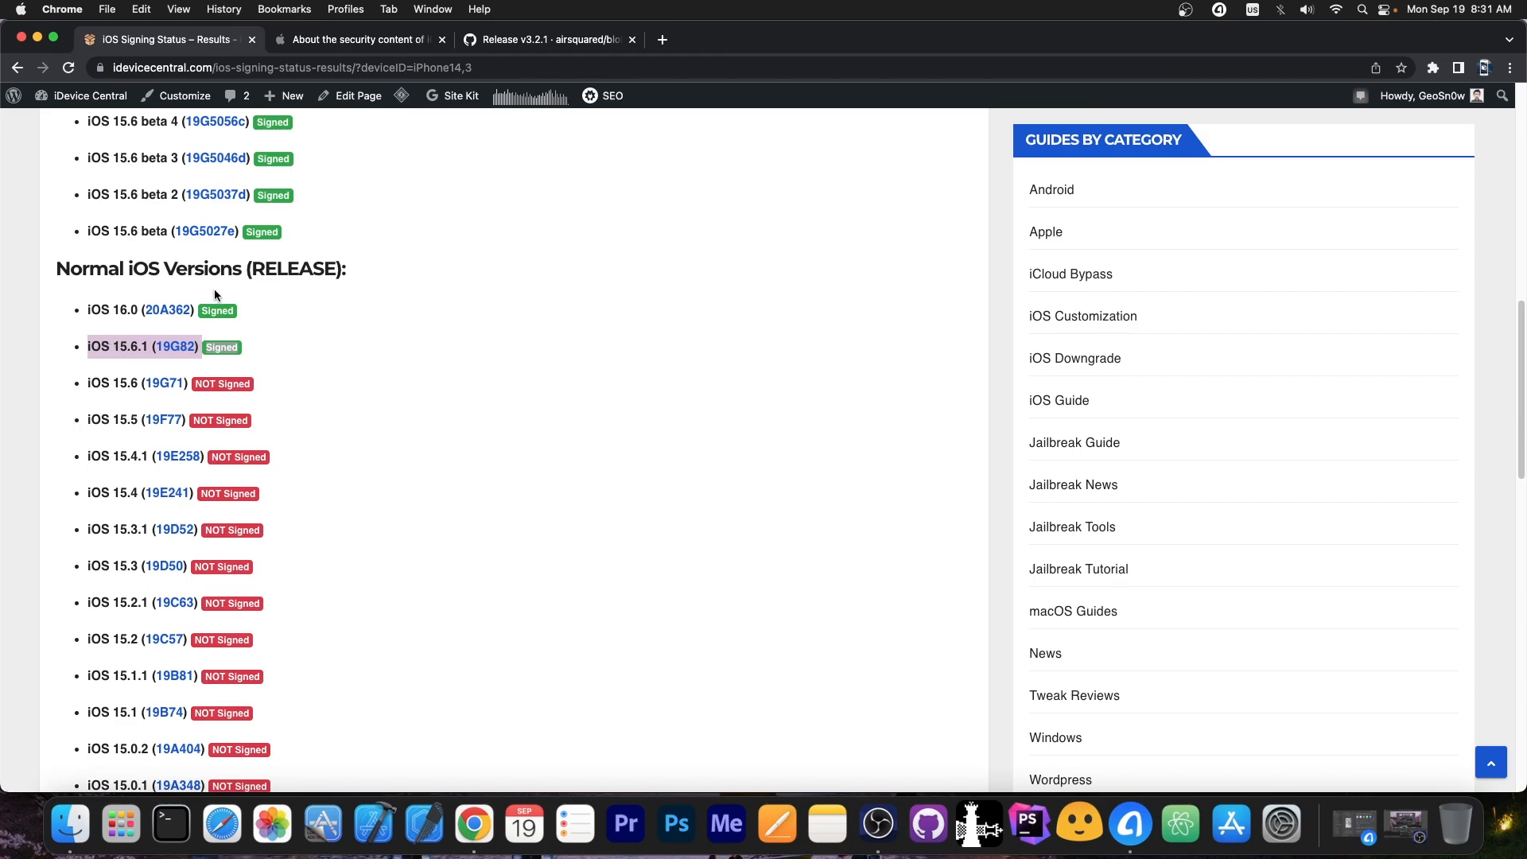
mouse_move(188, 377)
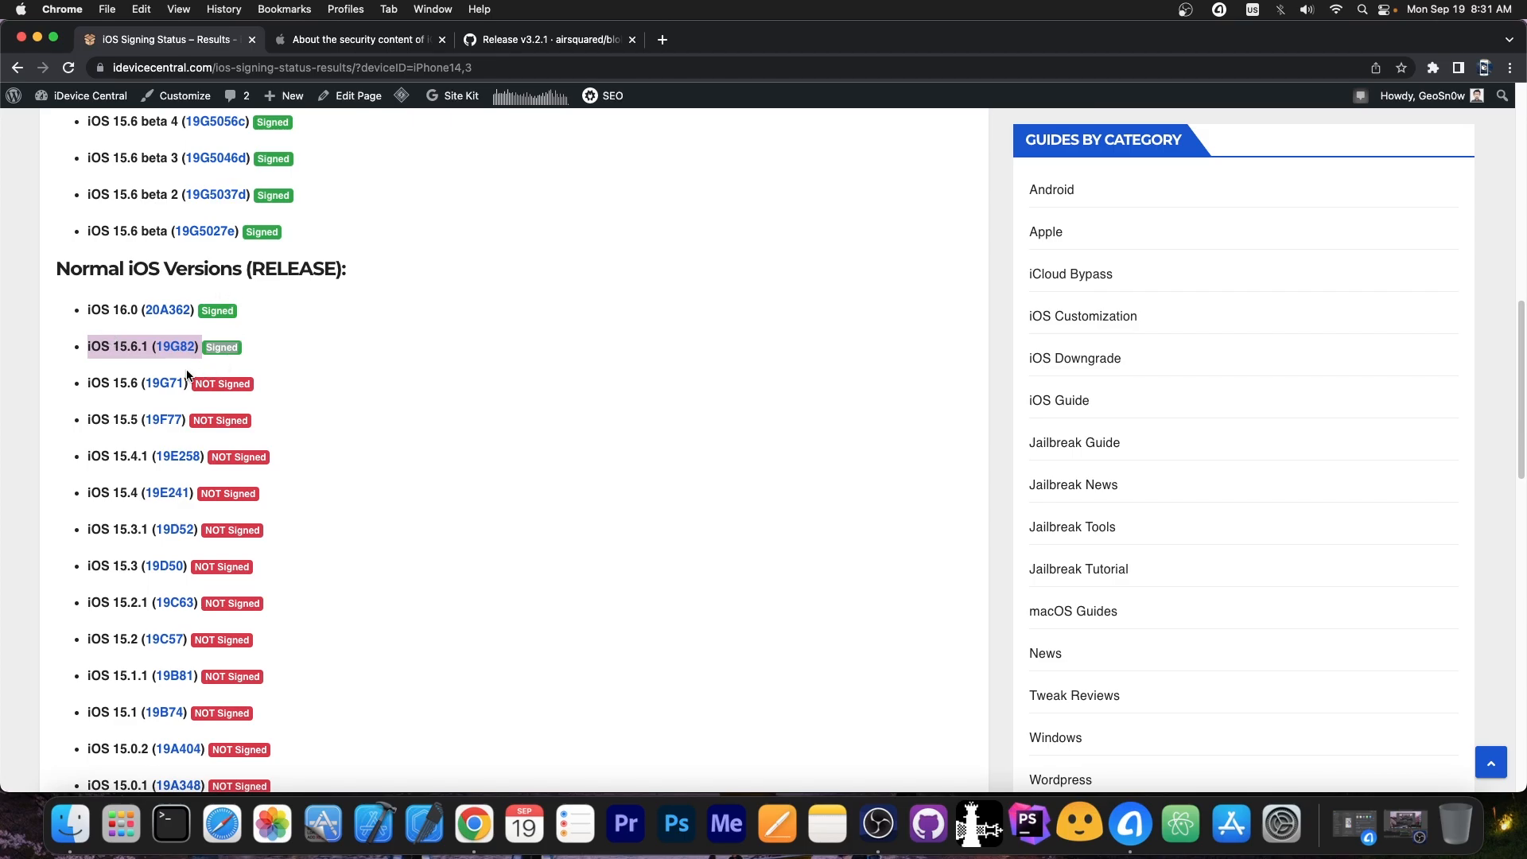
mouse_move(140, 363)
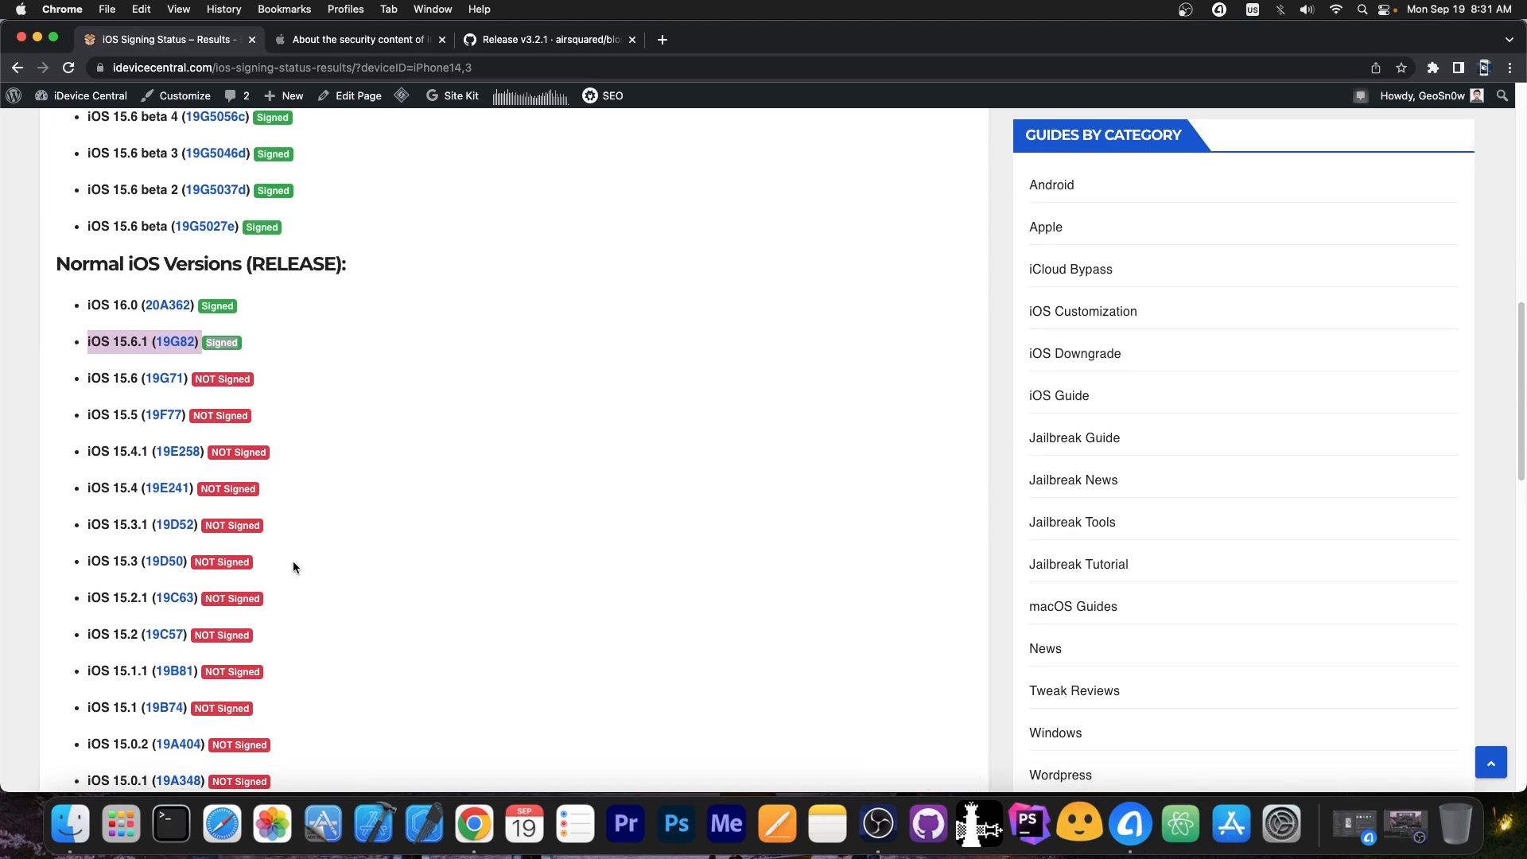
scroll(down, 3)
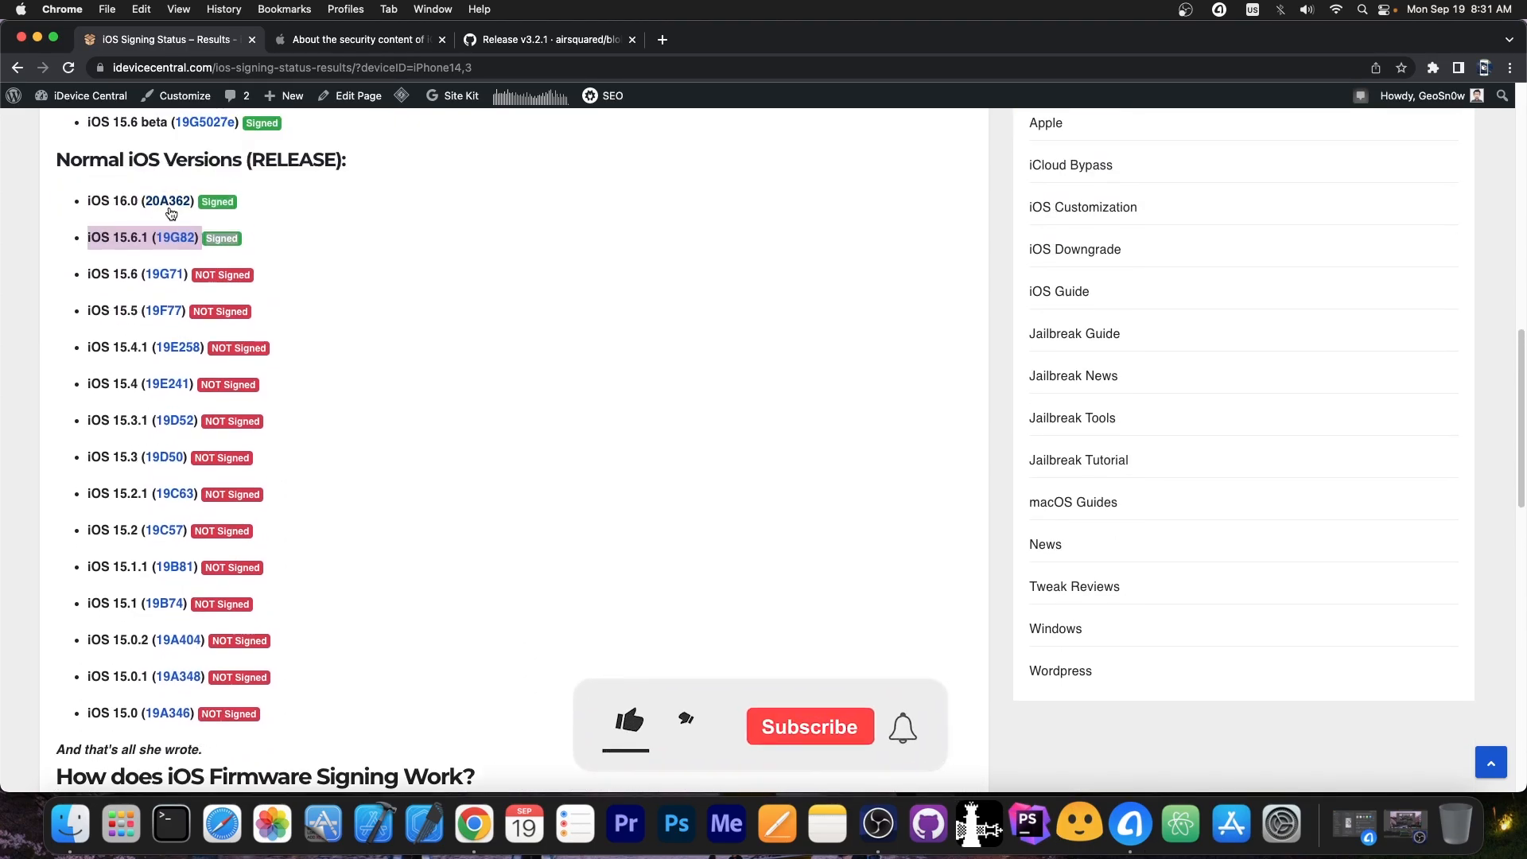
scroll(up, 3)
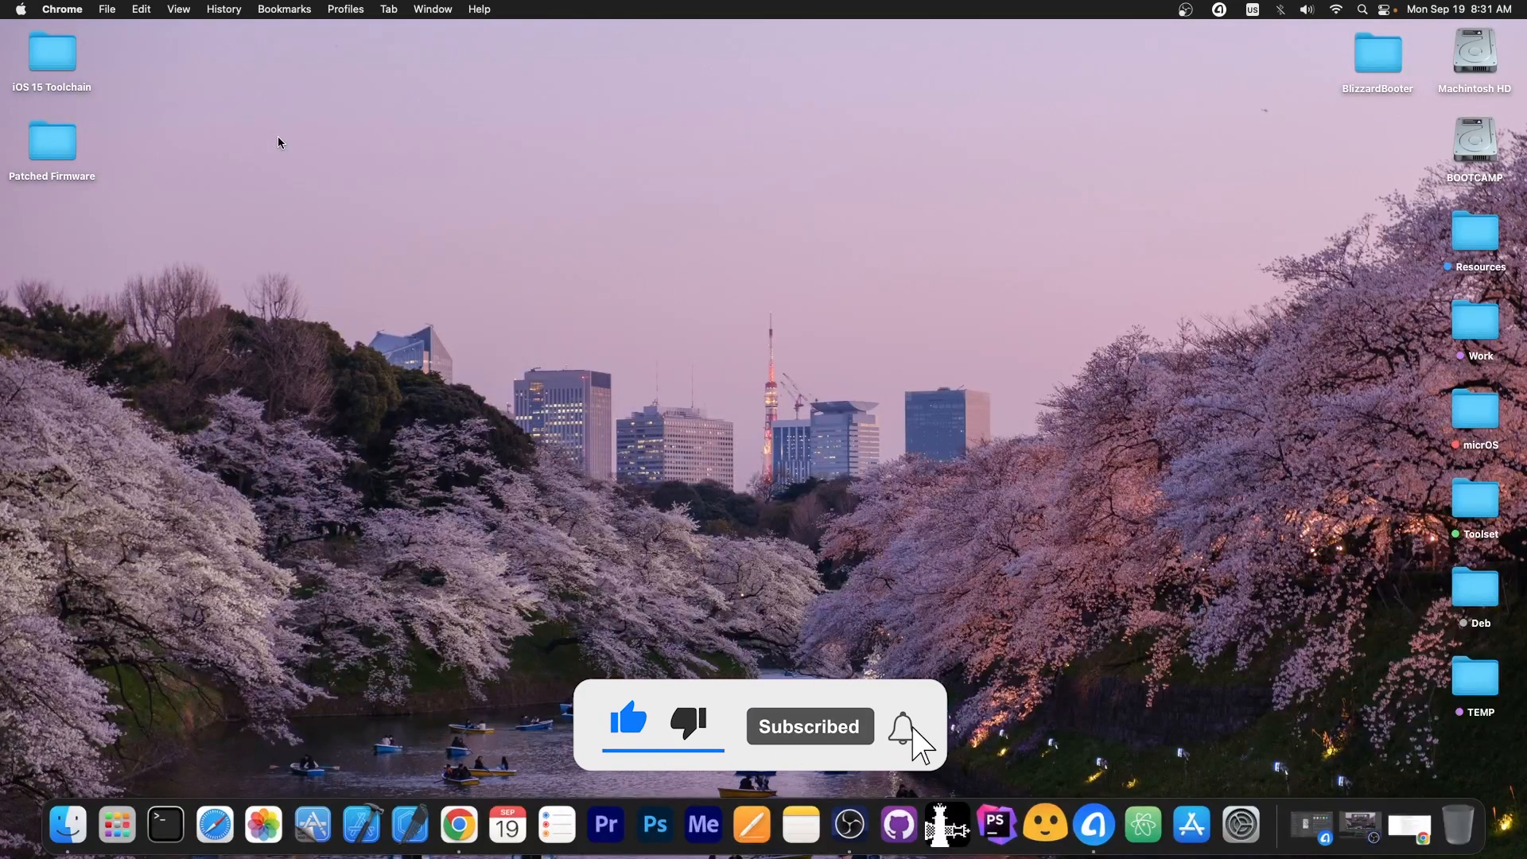
click(900, 726)
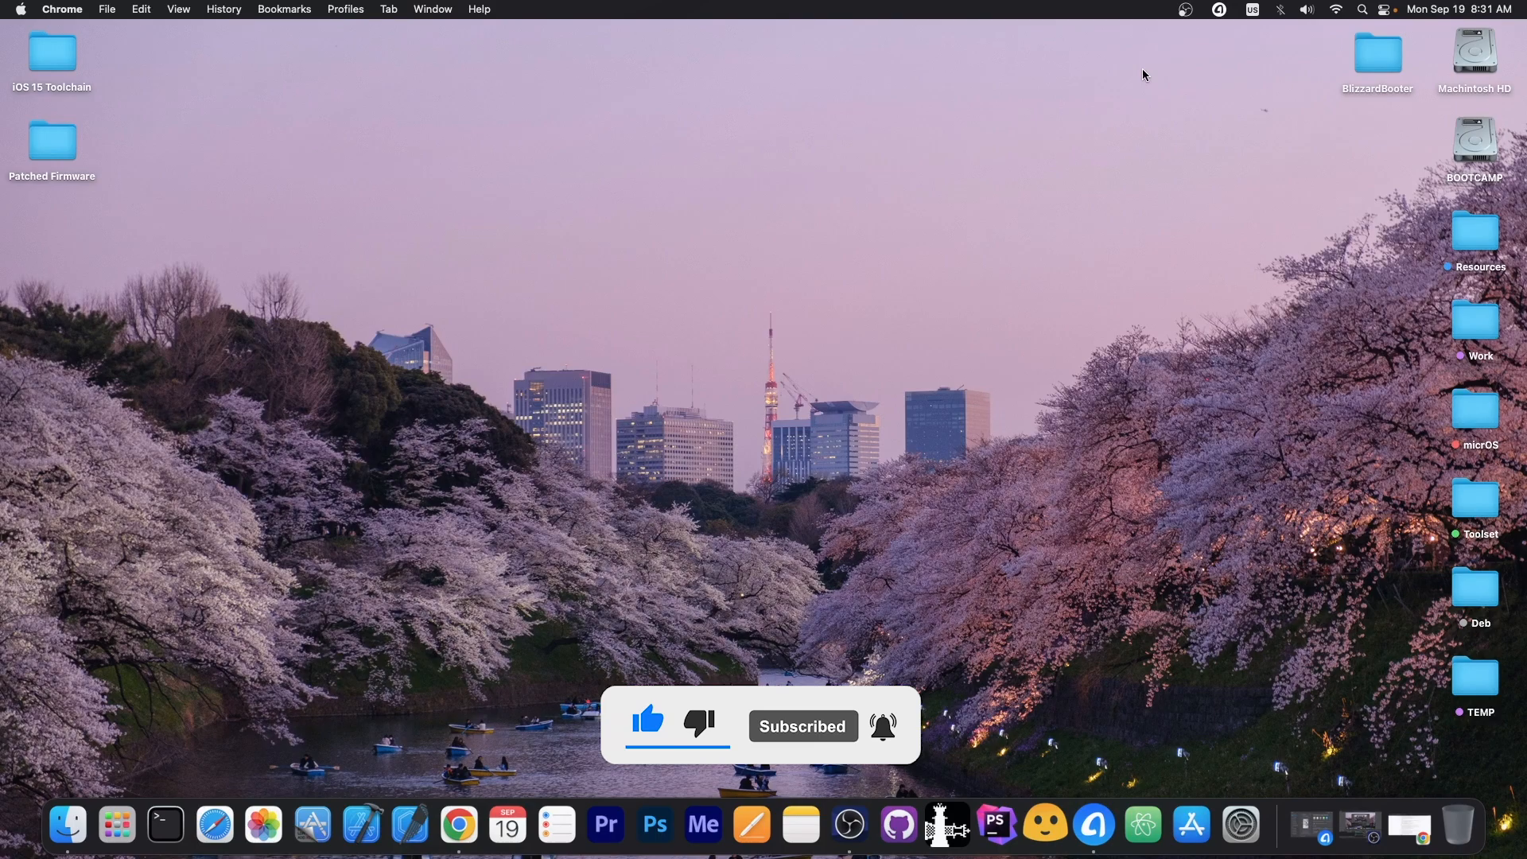